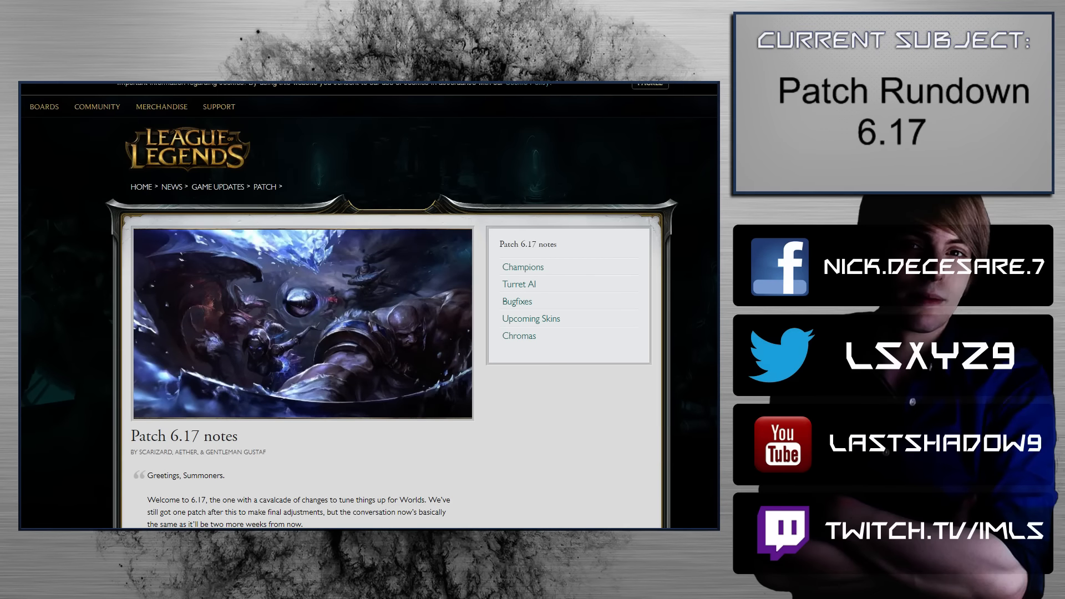
# Scroll past the banner to read the Patch 6.17 welcome message and author credits.
pyautogui.scroll(-3)
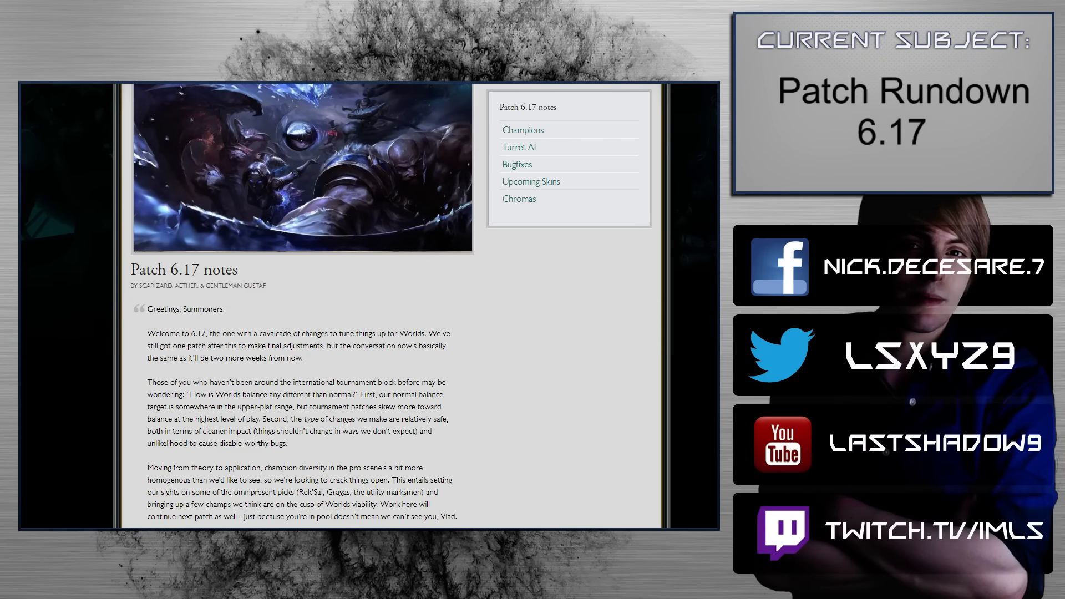
pyautogui.scroll(-3)
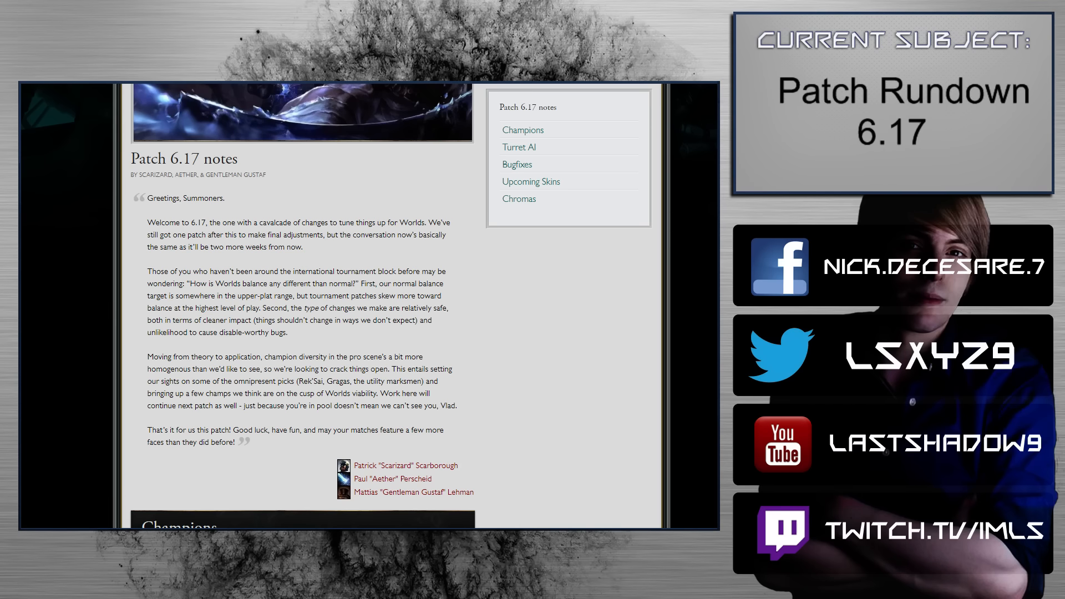
# Scroll into the Champions section to Annie's Tibbers enrage change and Ashe's entry.
pyautogui.scroll(-3)
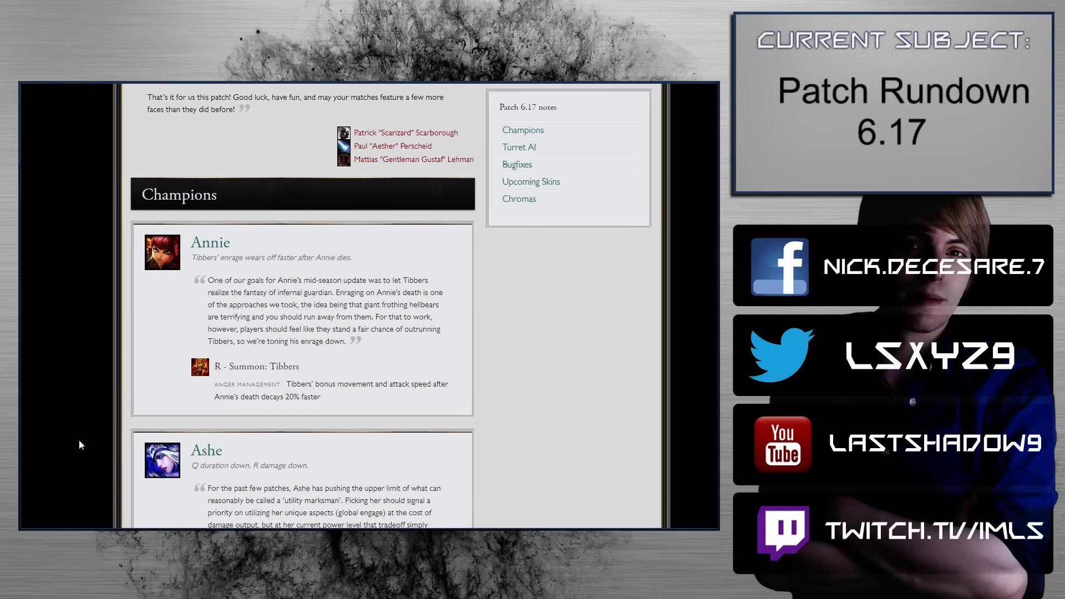
pyautogui.scroll(-3)
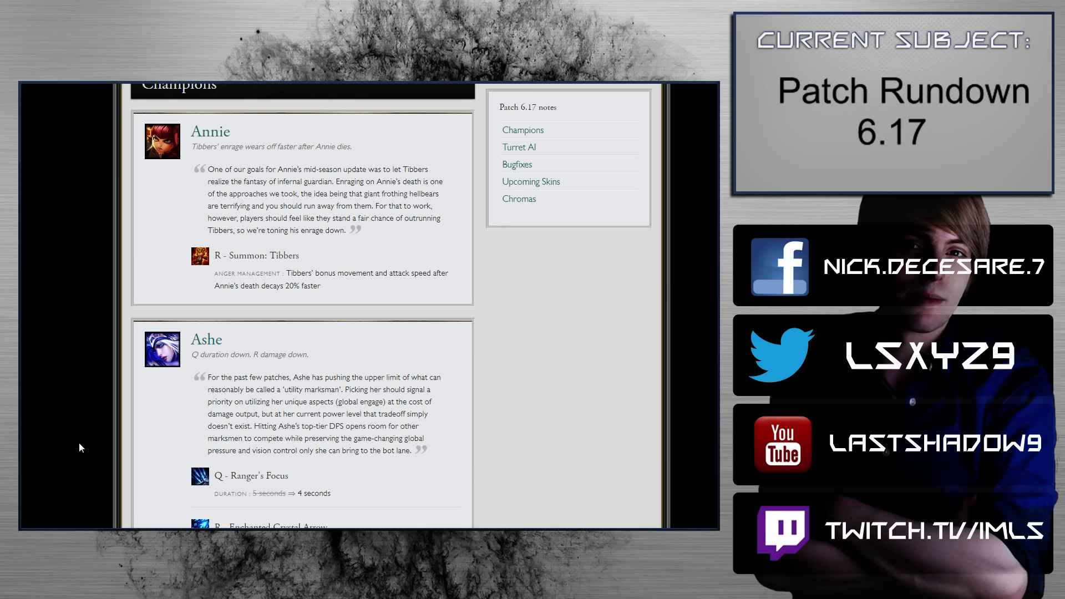
pyautogui.moveTo(60, 452)
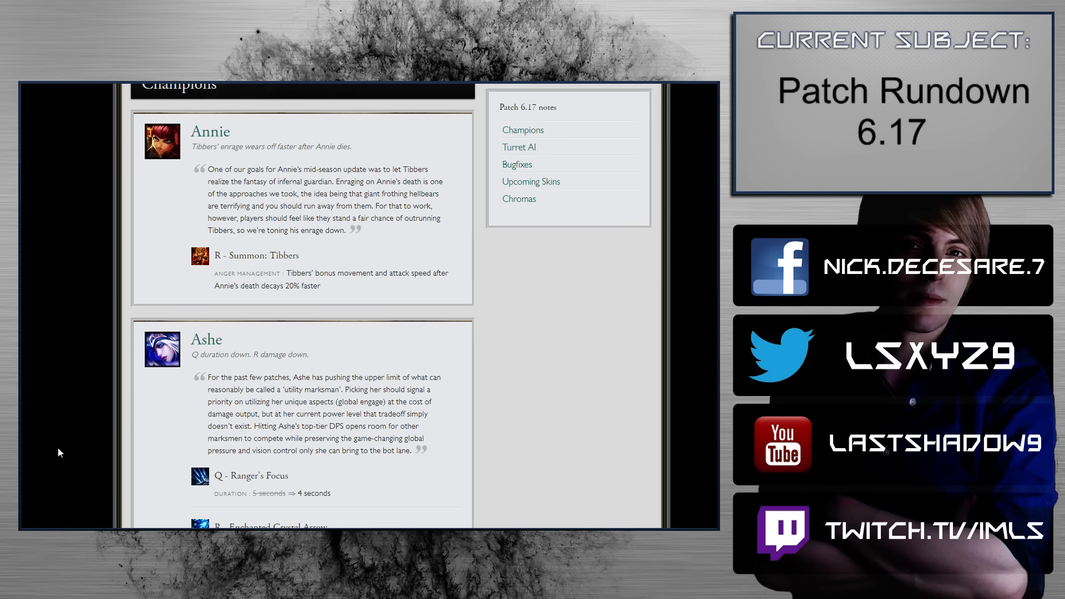
pyautogui.moveTo(87, 421)
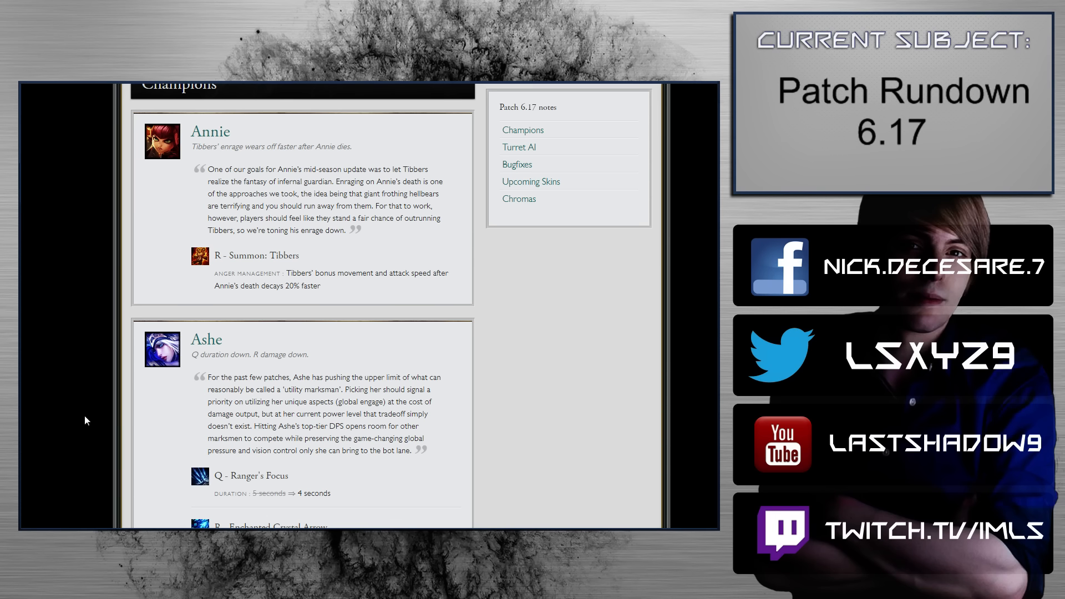
# Scroll to Ashe's Ranger's Focus and Enchanted Crystal Arrow changes and Corki's entry.
pyautogui.scroll(-3)
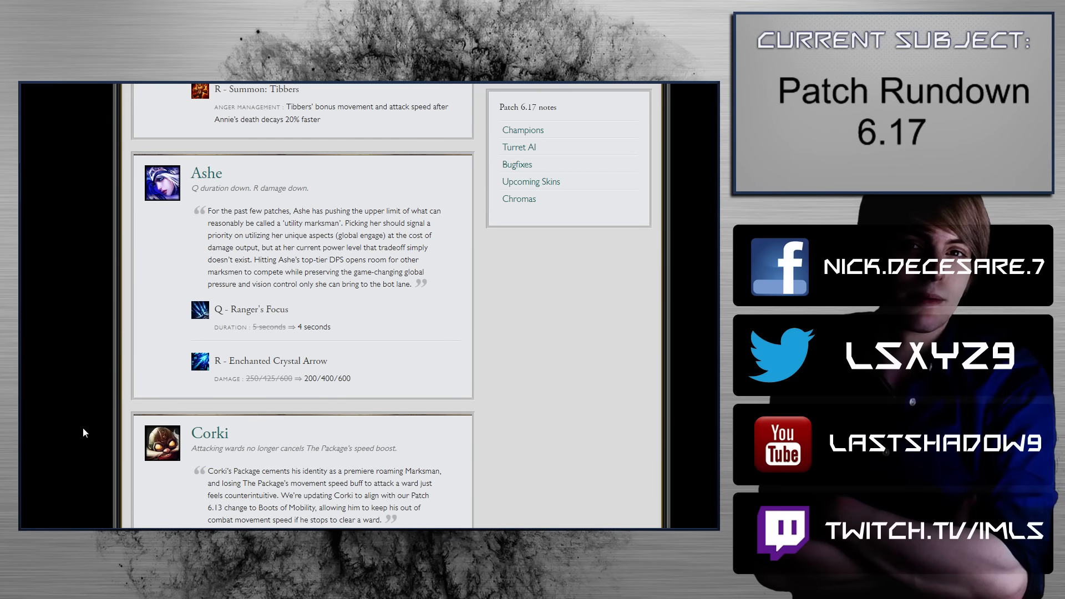
pyautogui.moveTo(62, 438)
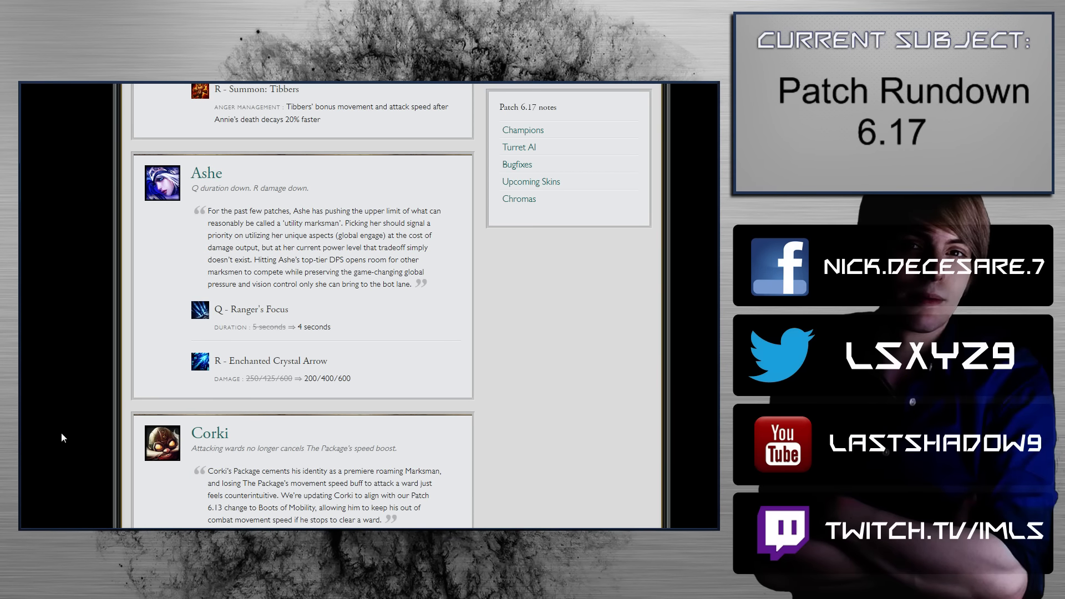
pyautogui.moveTo(58, 439)
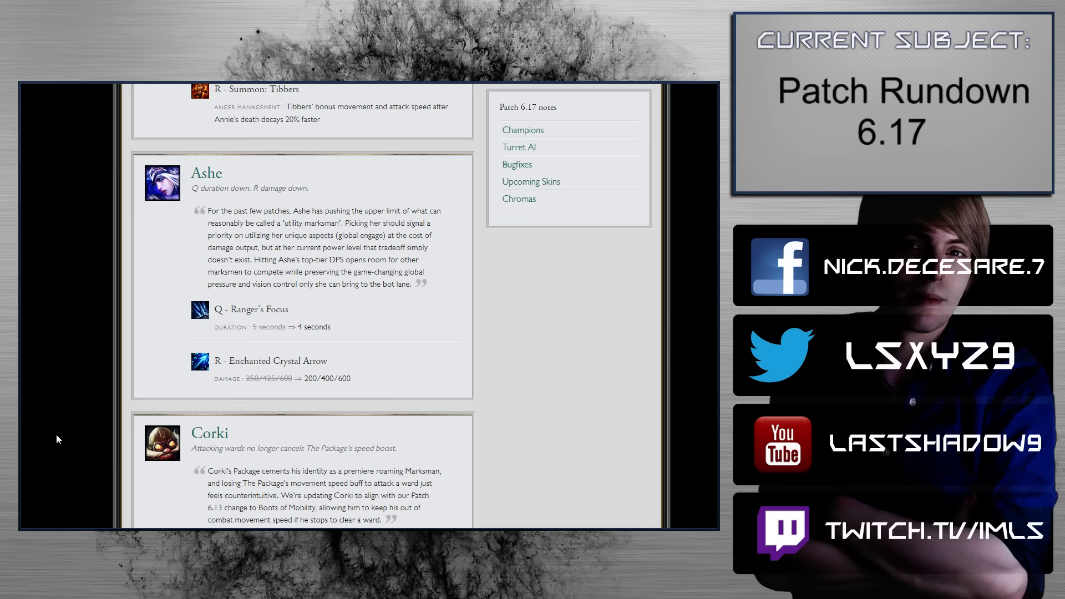
pyautogui.scroll(-3)
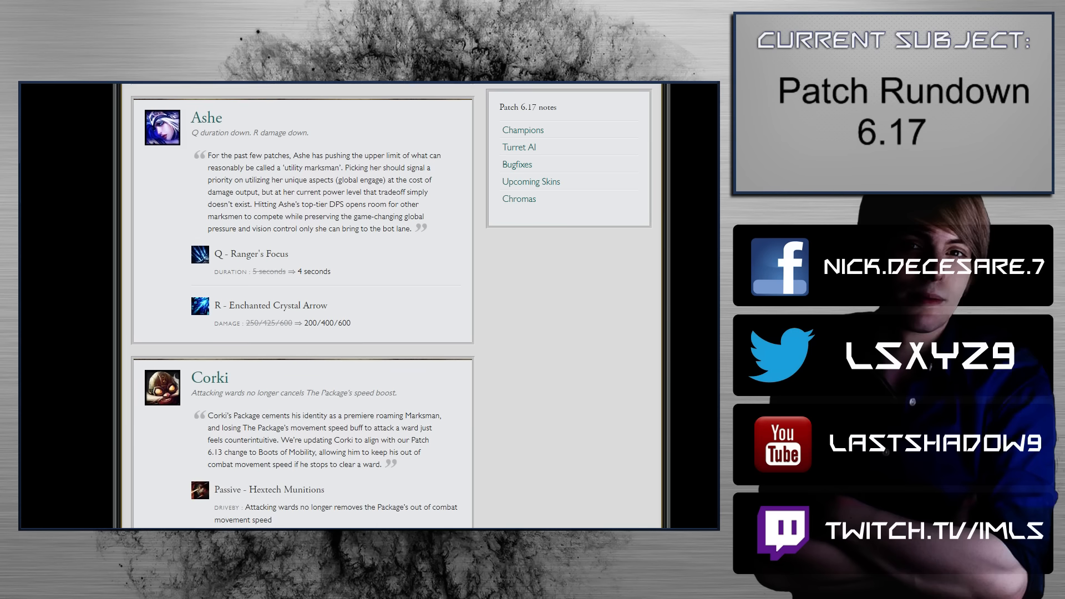
# Scroll to Corki's Hextech Munitions ward change and Diana's Moonfall pull-distance increase.
pyautogui.scroll(-3)
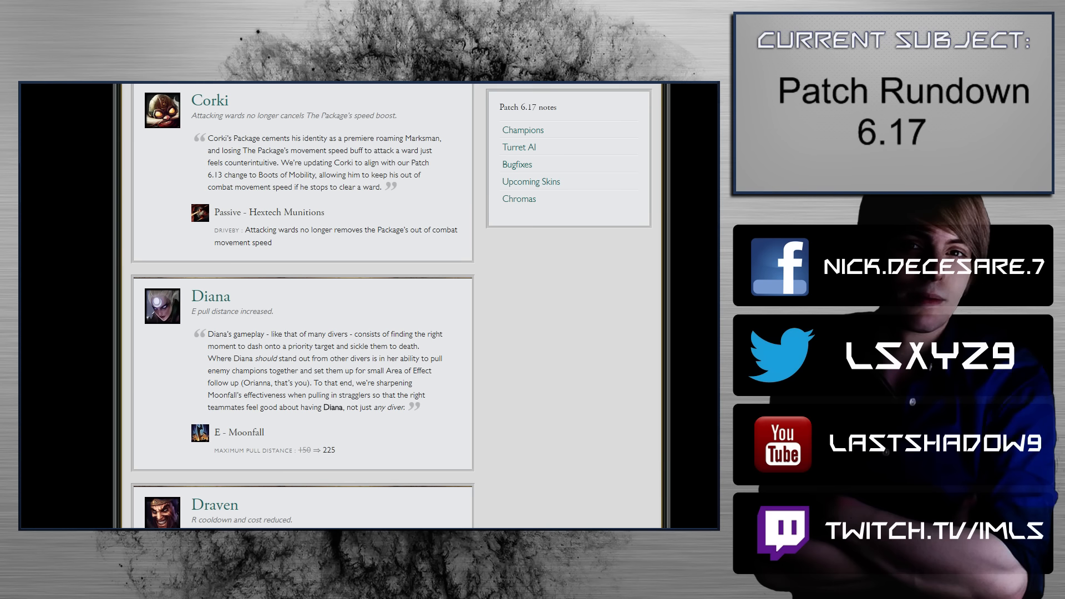
# Scroll past Diana to Draven's Whirling Death cost and cooldown cuts.
pyautogui.scroll(-3)
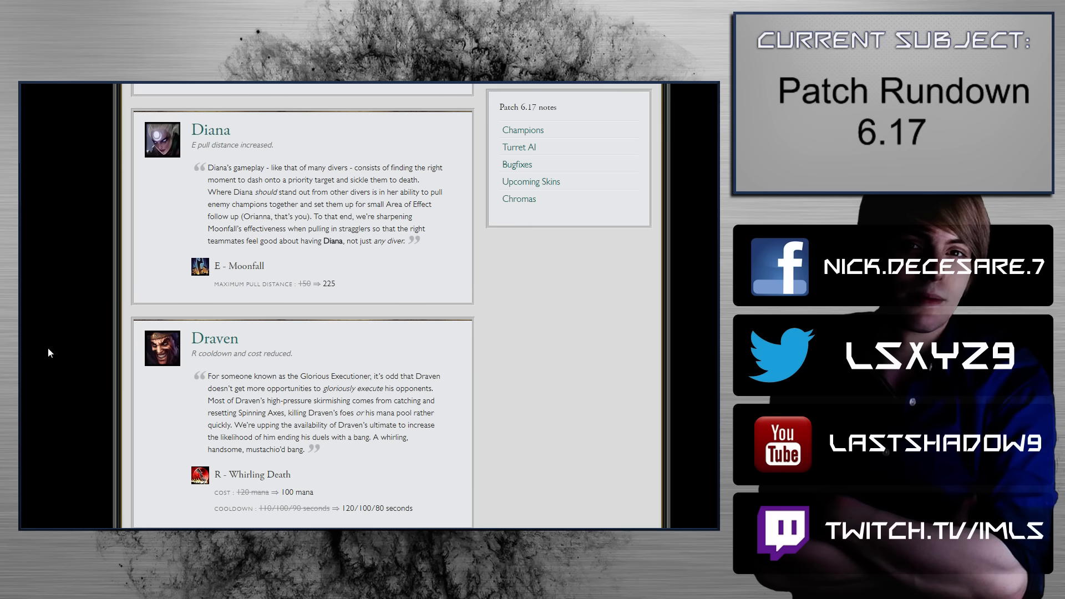
pyautogui.scroll(-3)
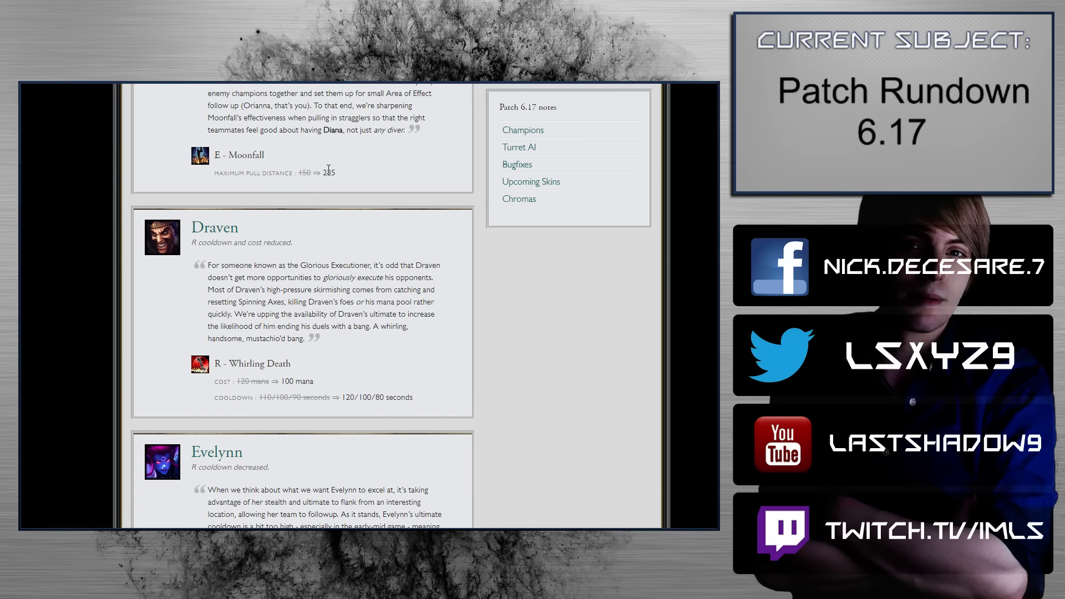
pyautogui.moveTo(385, 188)
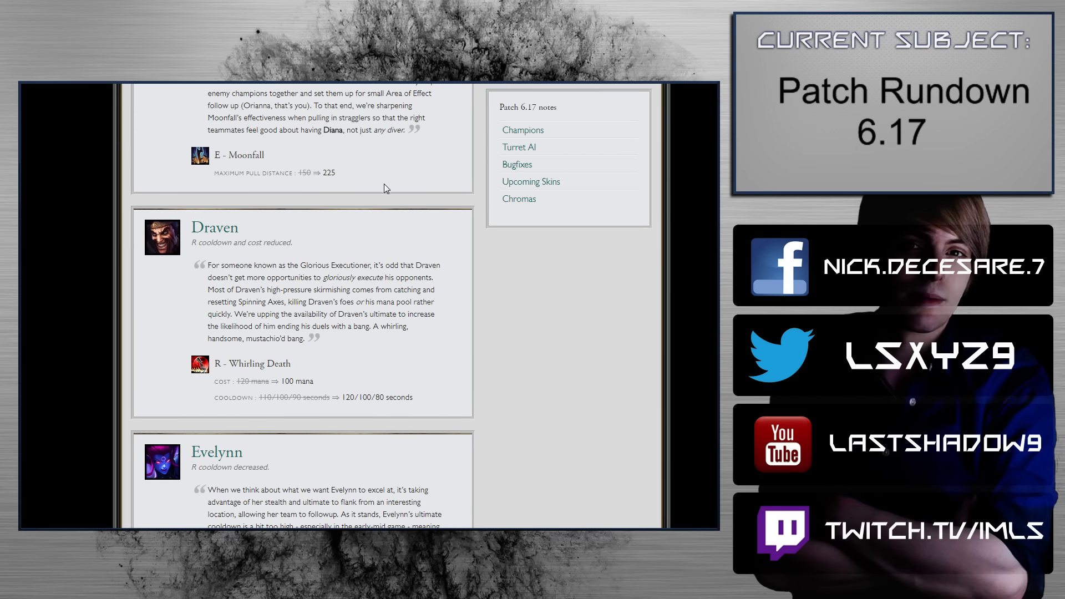
pyautogui.moveTo(356, 251)
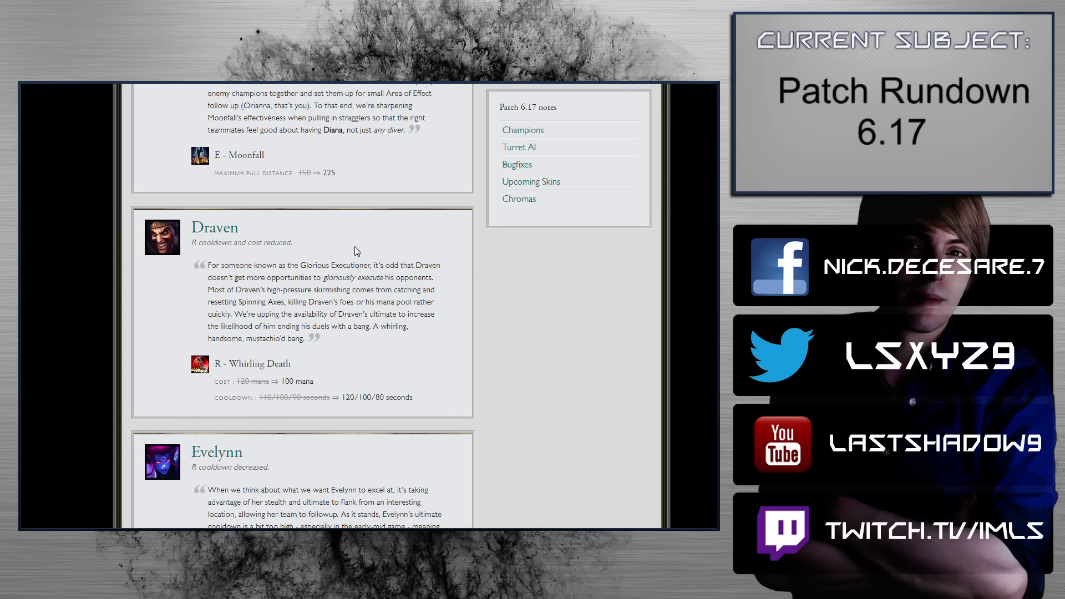
pyautogui.scroll(-3)
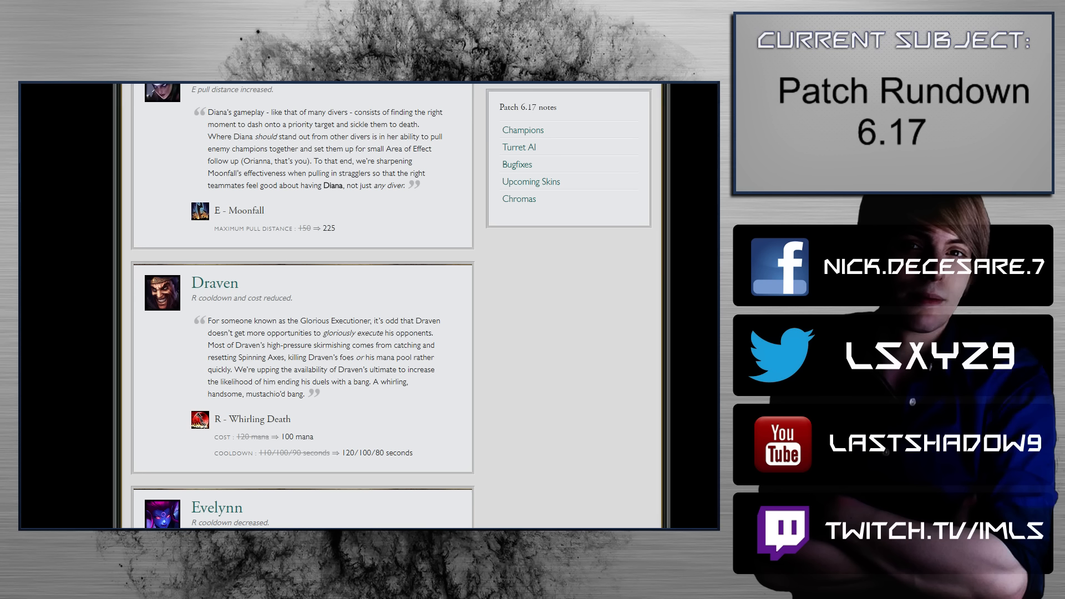
# Scroll through Draven's full entry to the start of Evelynn's ultimate cooldown change.
pyautogui.scroll(-3)
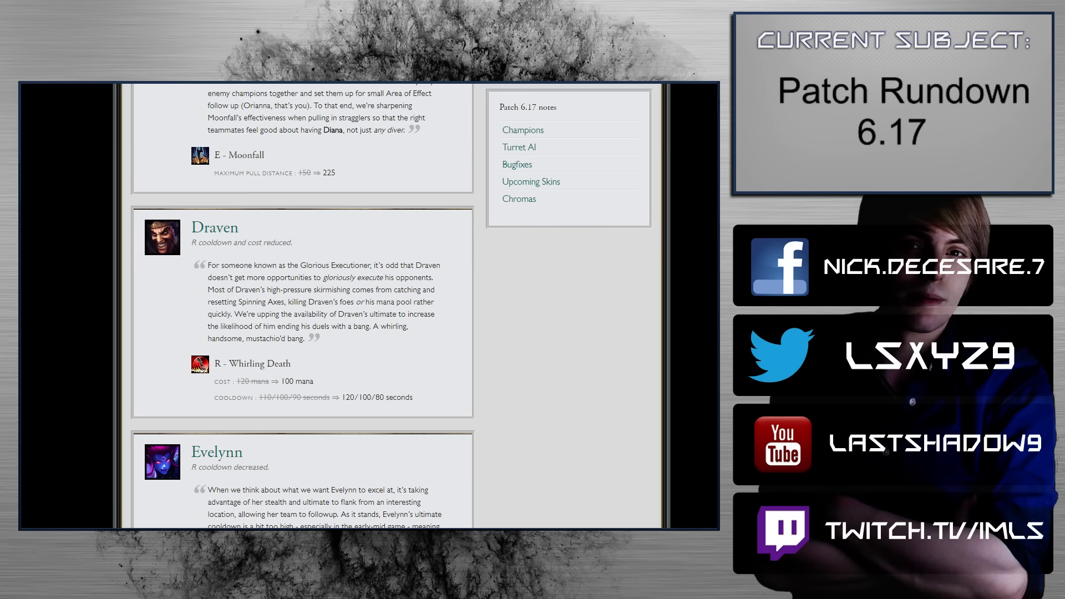
pyautogui.moveTo(397, 426)
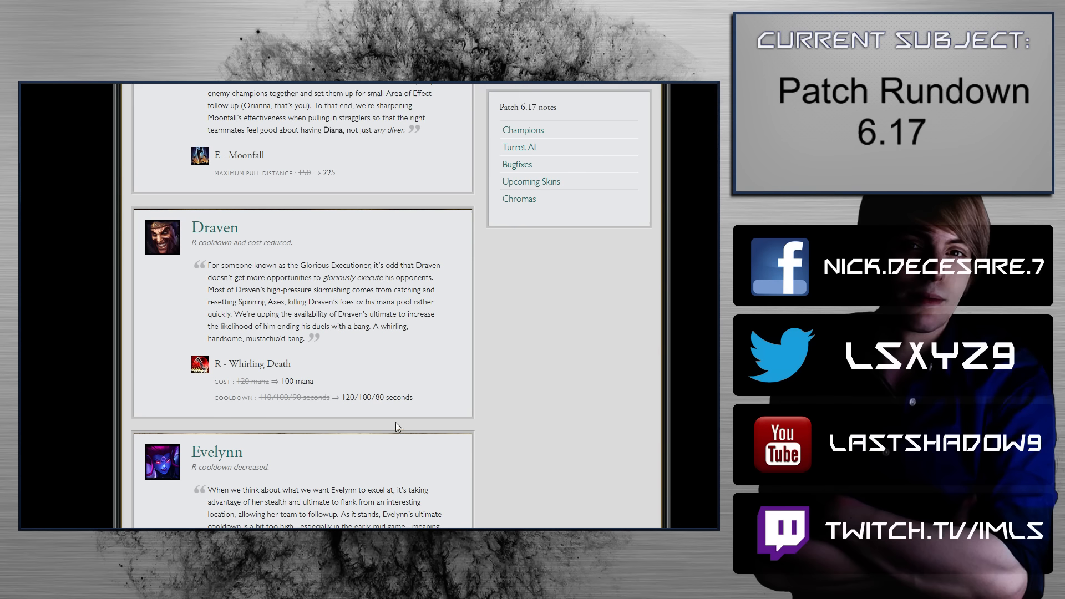
# Scroll to Evelynn's Agony's Embrace cooldown cut and Ezreal's passive attack speed entry.
pyautogui.scroll(-3)
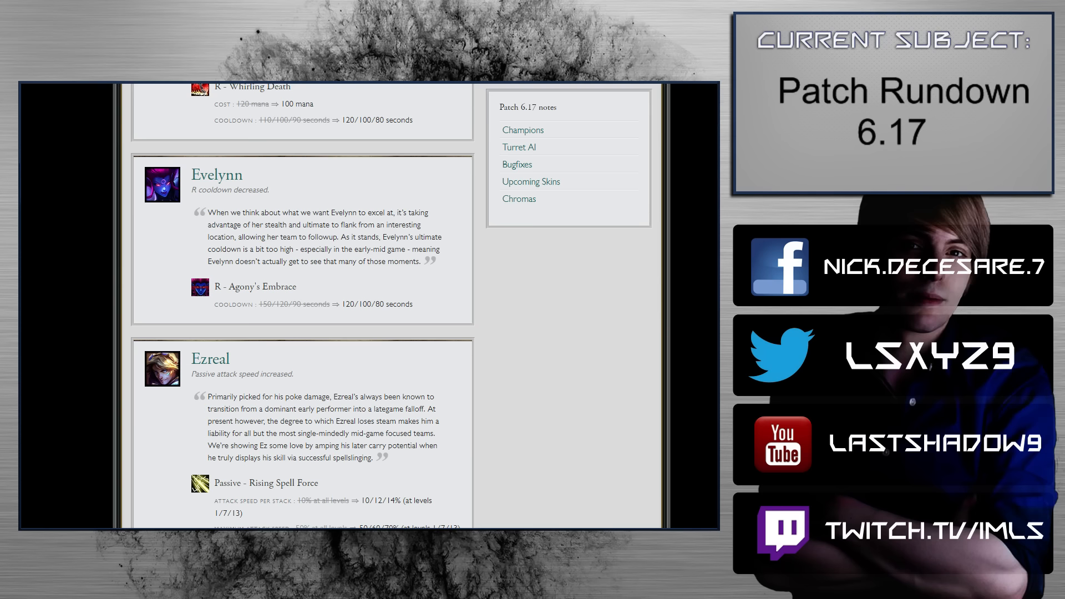
# Scroll through Ezreal's Rising Spell Force attack speed increases to Gangplank's entry.
pyautogui.scroll(-3)
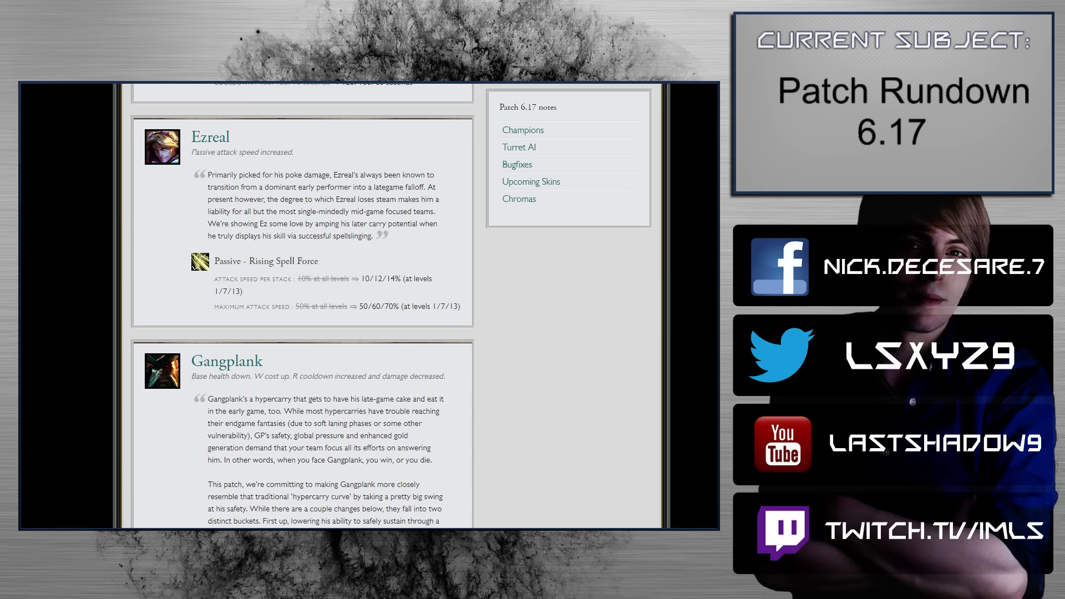
# Read Gangplank's entry: health, Remove Scurvy cost and Cannon Barrage changes.
pyautogui.scroll(-3)
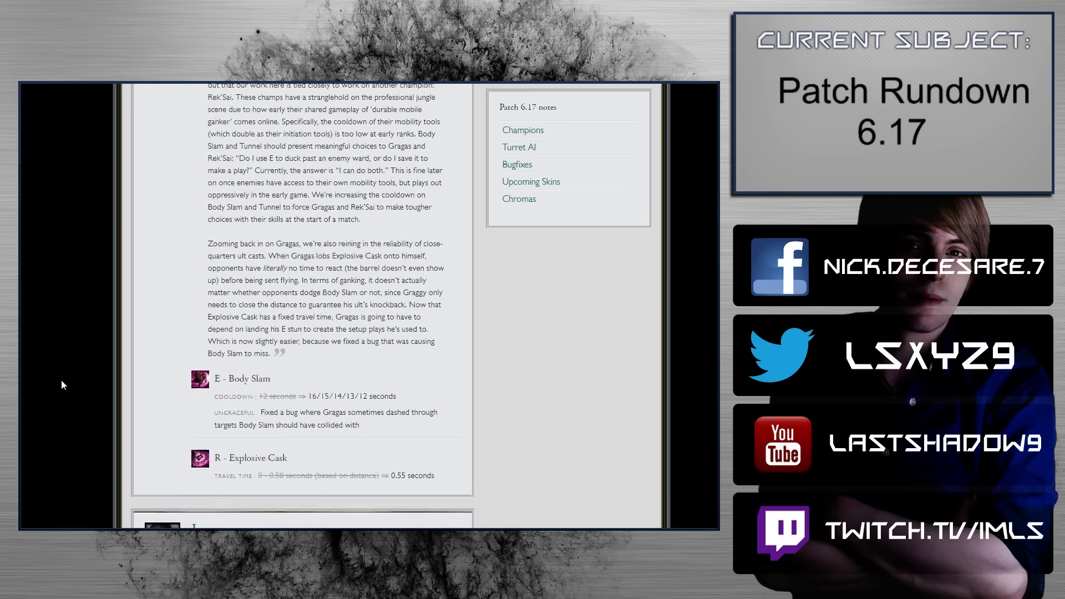
pyautogui.scroll(-3)
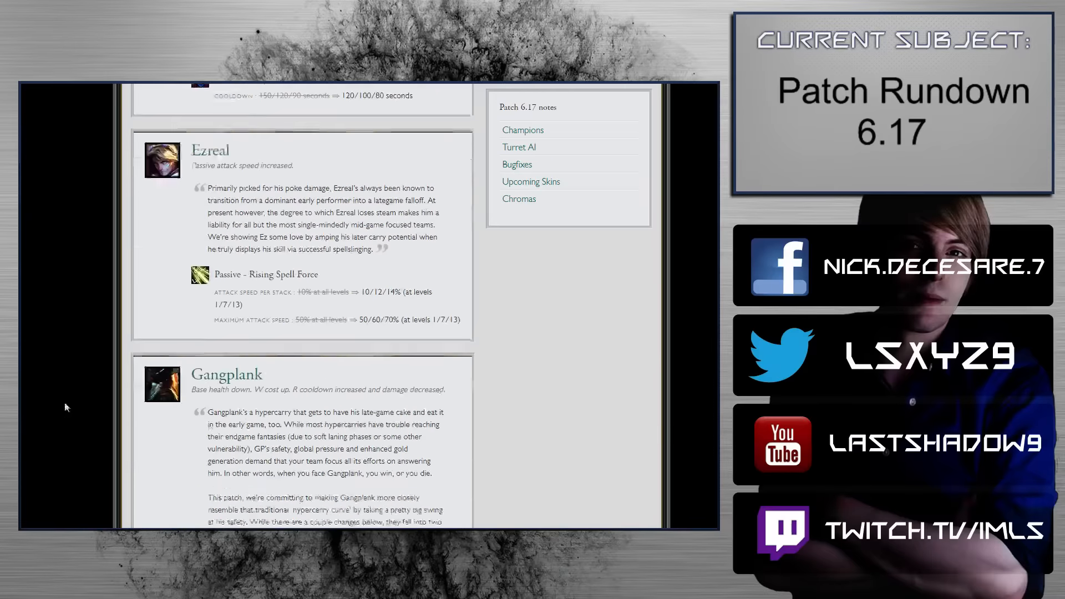
pyautogui.scroll(-3)
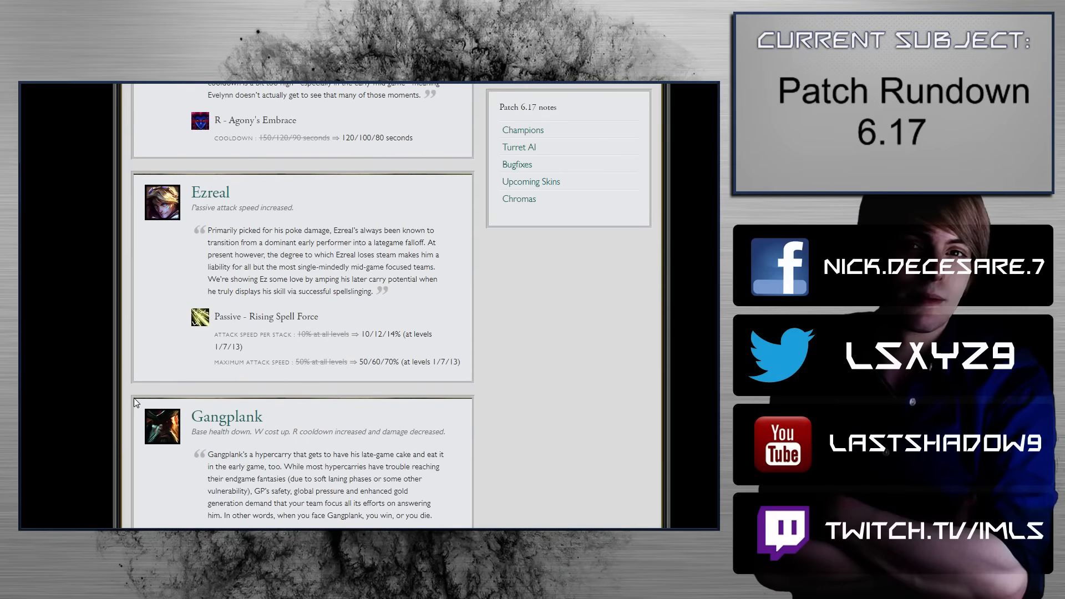
pyautogui.scroll(-3)
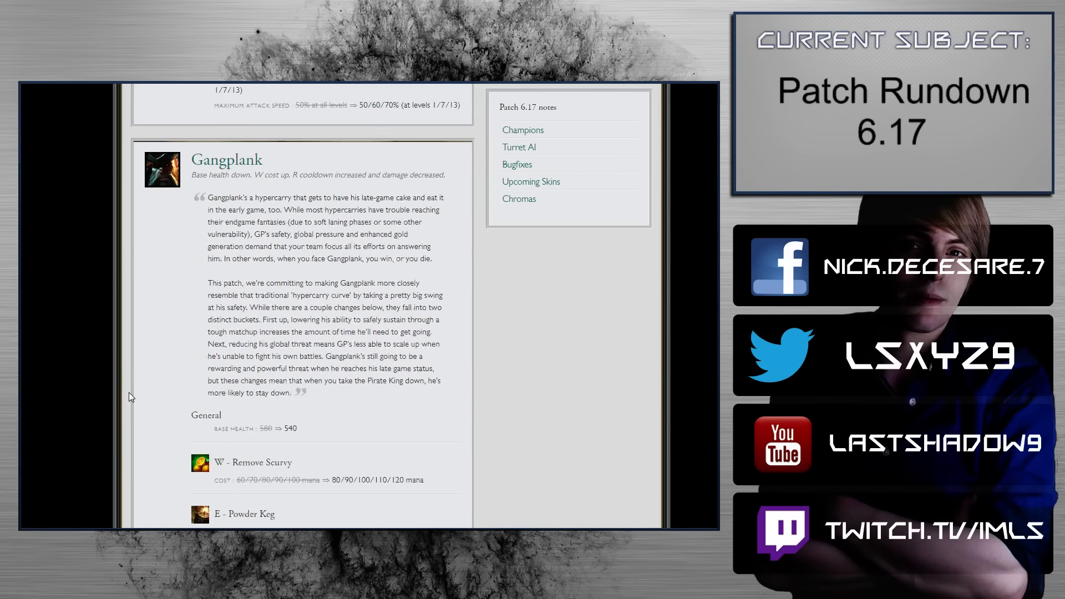
pyautogui.scroll(3)
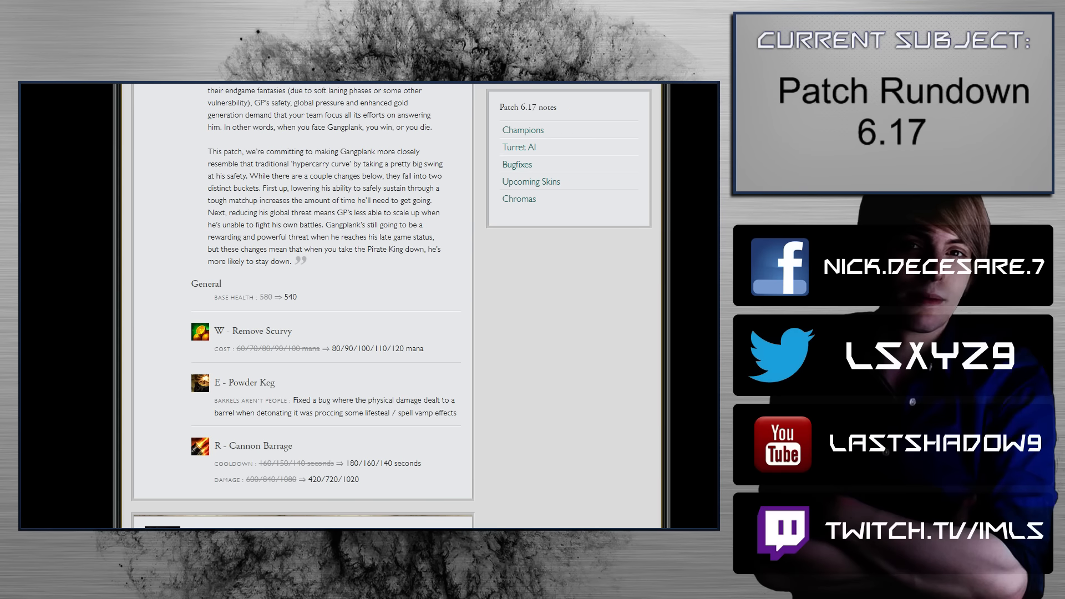
pyautogui.scroll(-3)
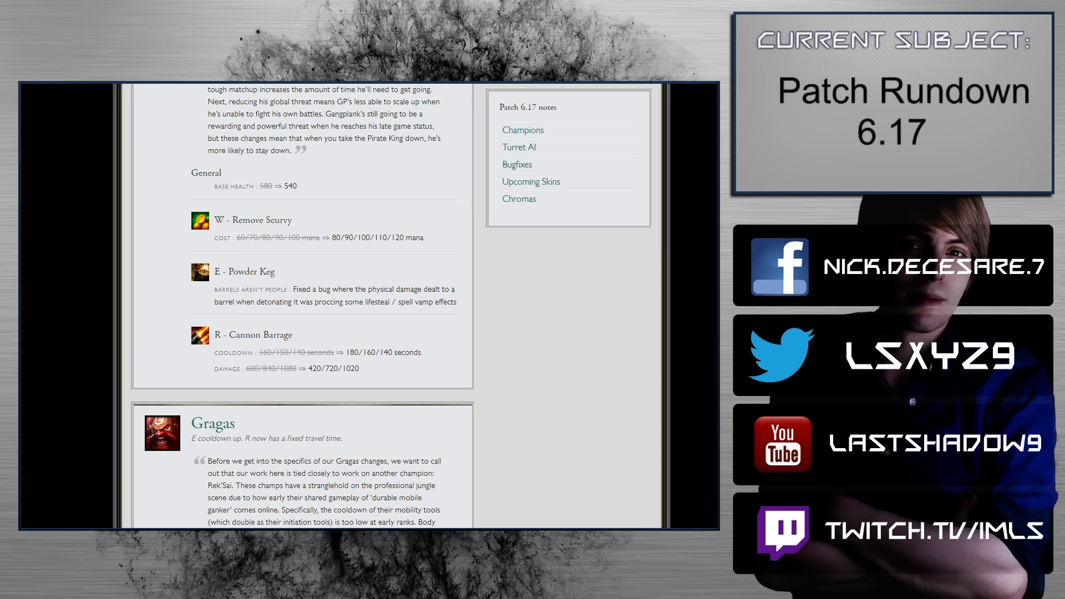
pyautogui.scroll(-3)
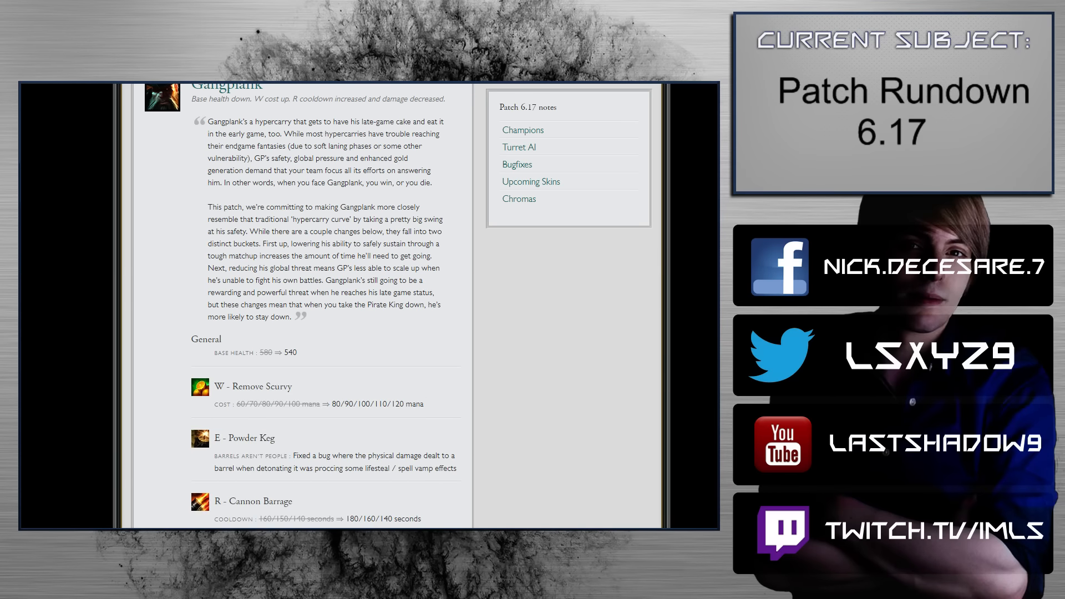
pyautogui.moveTo(194, 339); pyautogui.dragTo(458, 520)
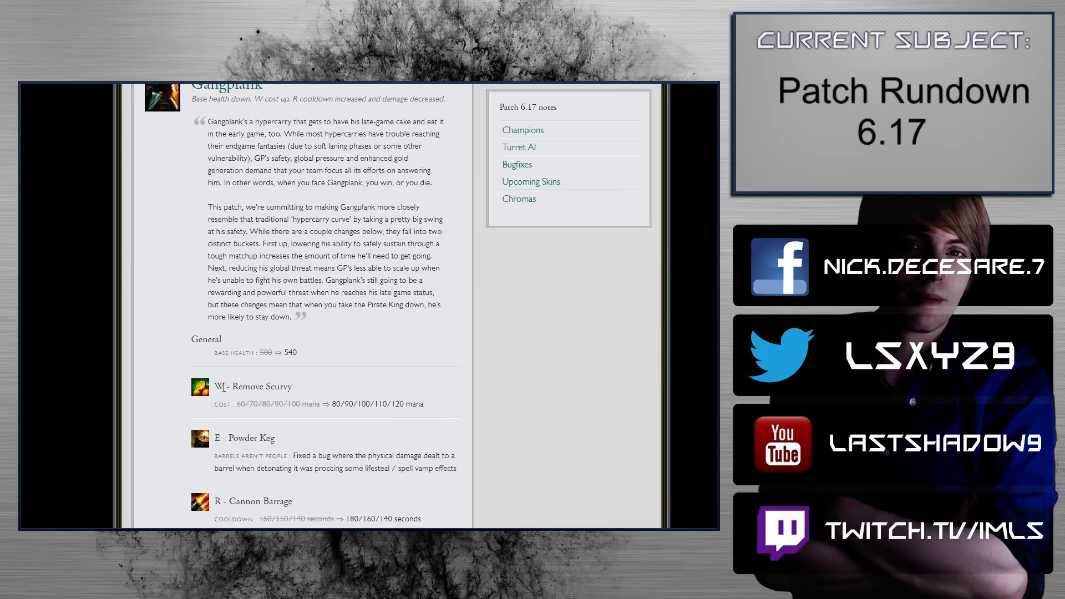
pyautogui.moveTo(243, 418)
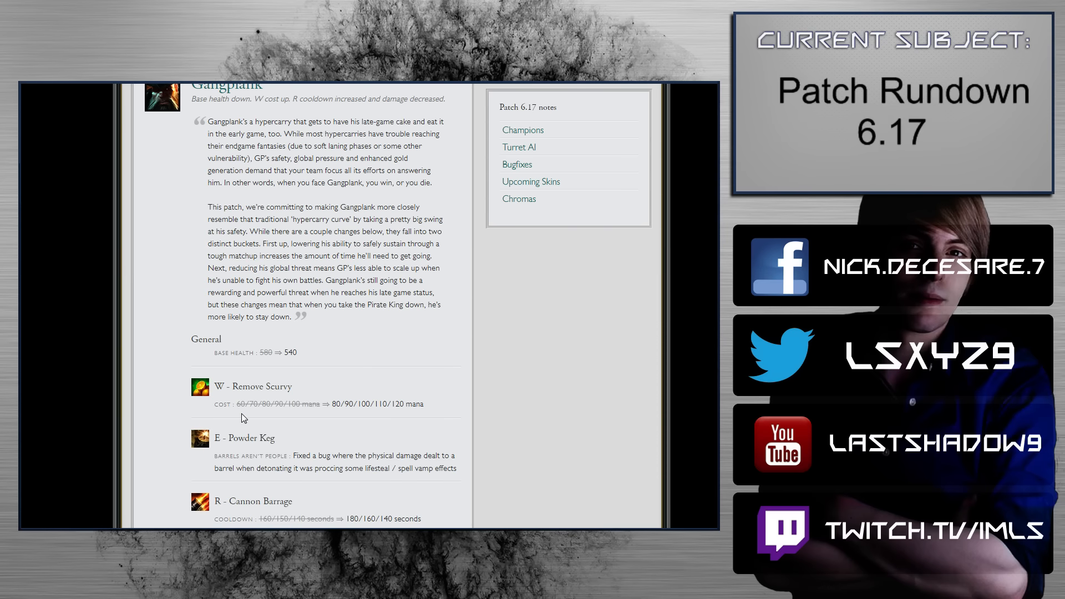
pyautogui.moveTo(342, 423)
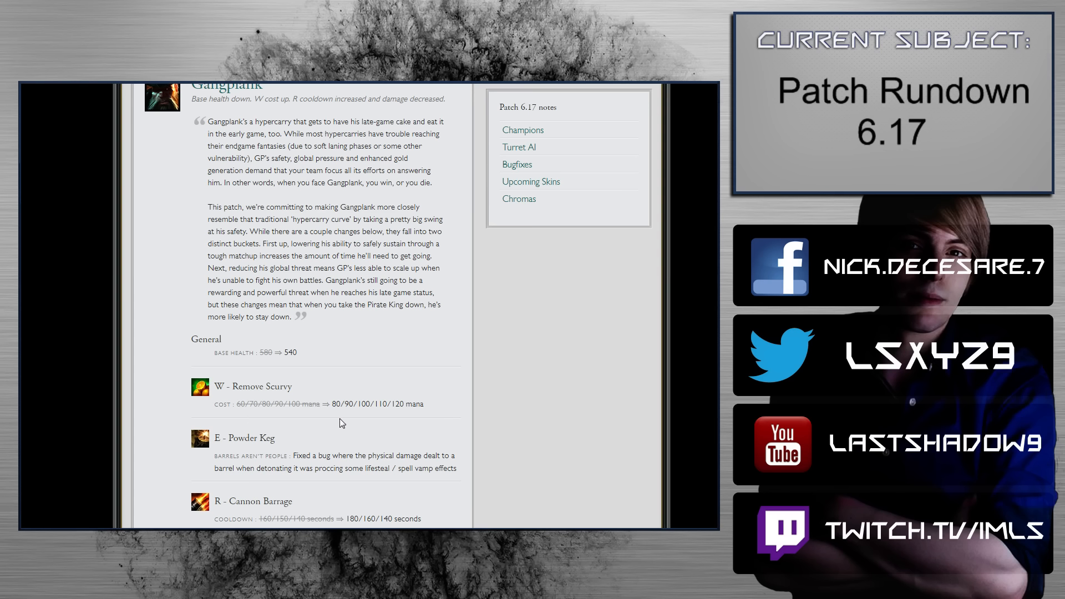
pyautogui.moveTo(301, 434)
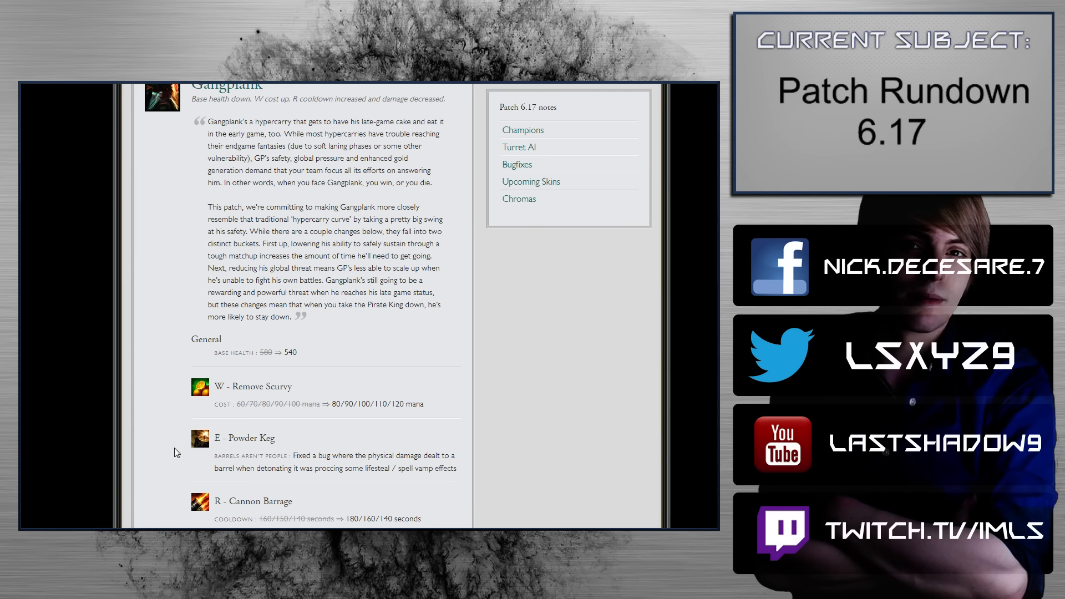
pyautogui.moveTo(84, 448)
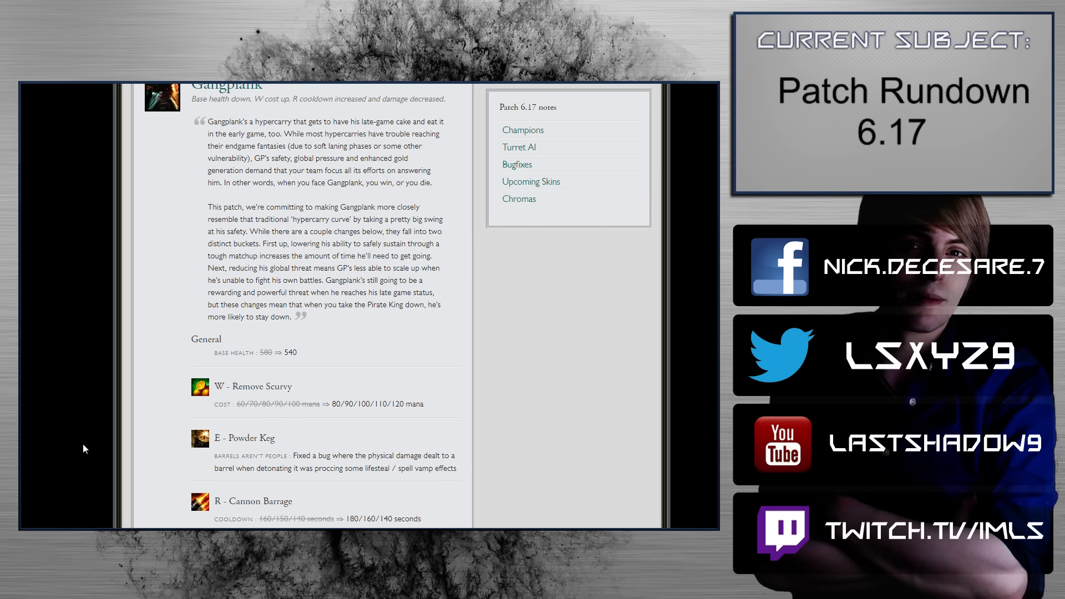
# Scroll past Gragas's Body Slam and Explosive Cask changes to Jayce's entry.
pyautogui.scroll(-3)
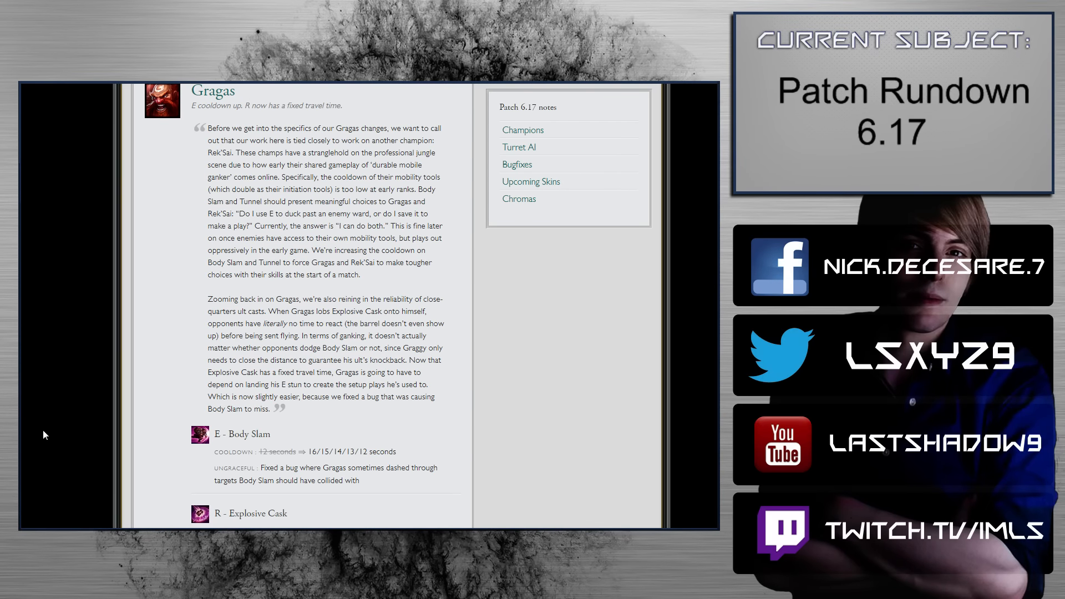
pyautogui.scroll(-3)
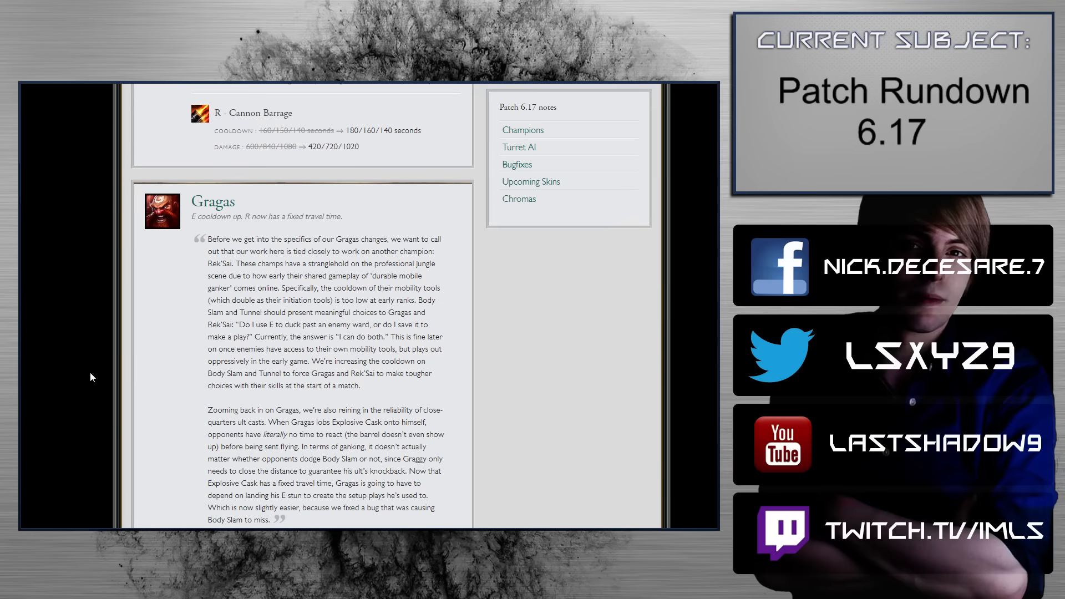
pyautogui.scroll(-3)
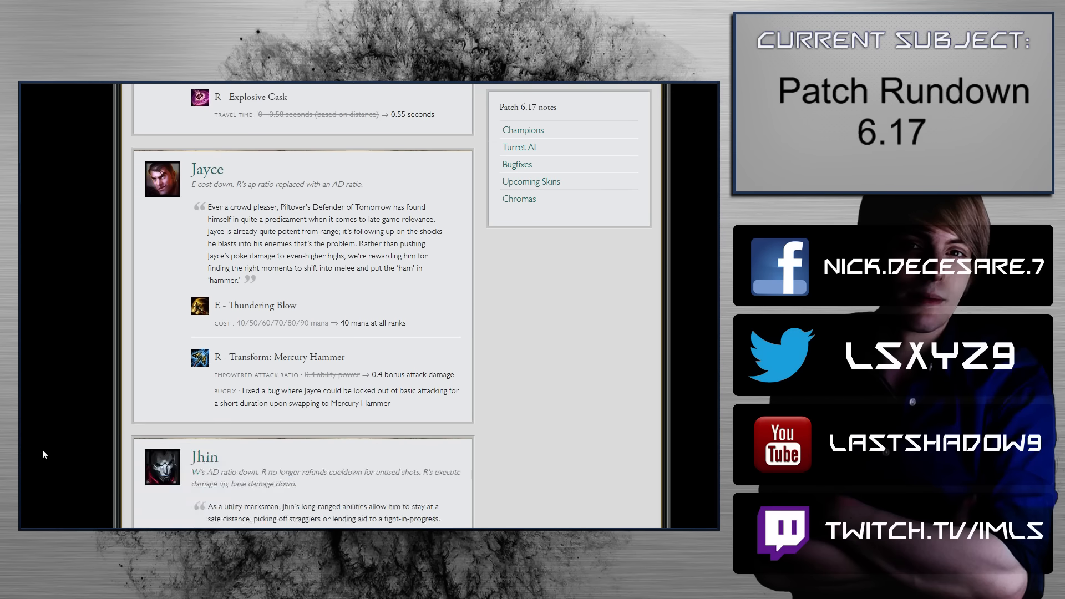
# Scroll past Jayce's Thundering Blow and Mercury Hammer changes to Jhin's entry.
pyautogui.scroll(-3)
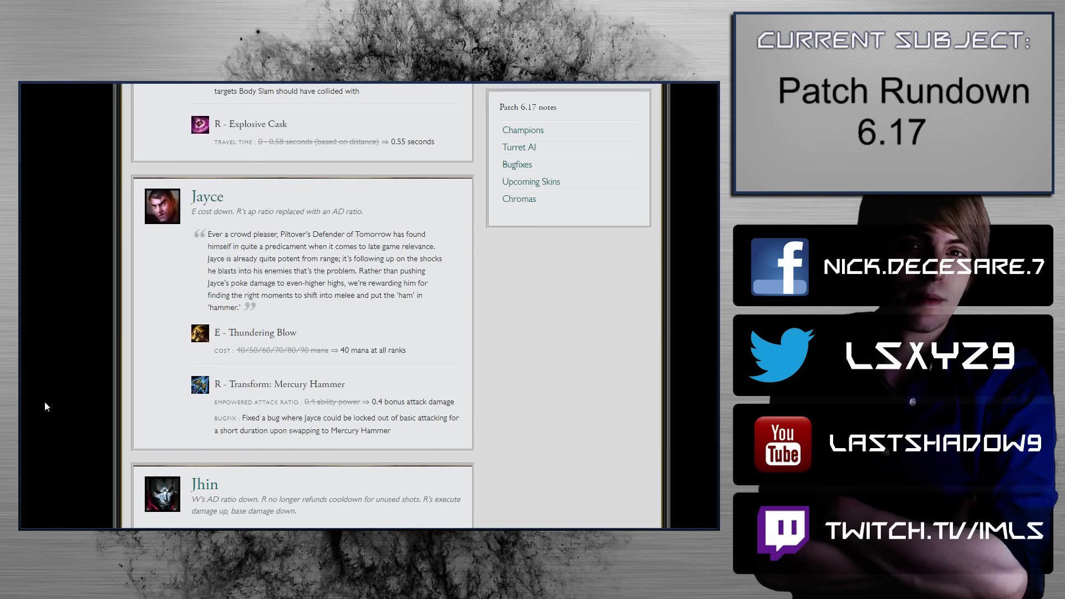
pyautogui.scroll(-3)
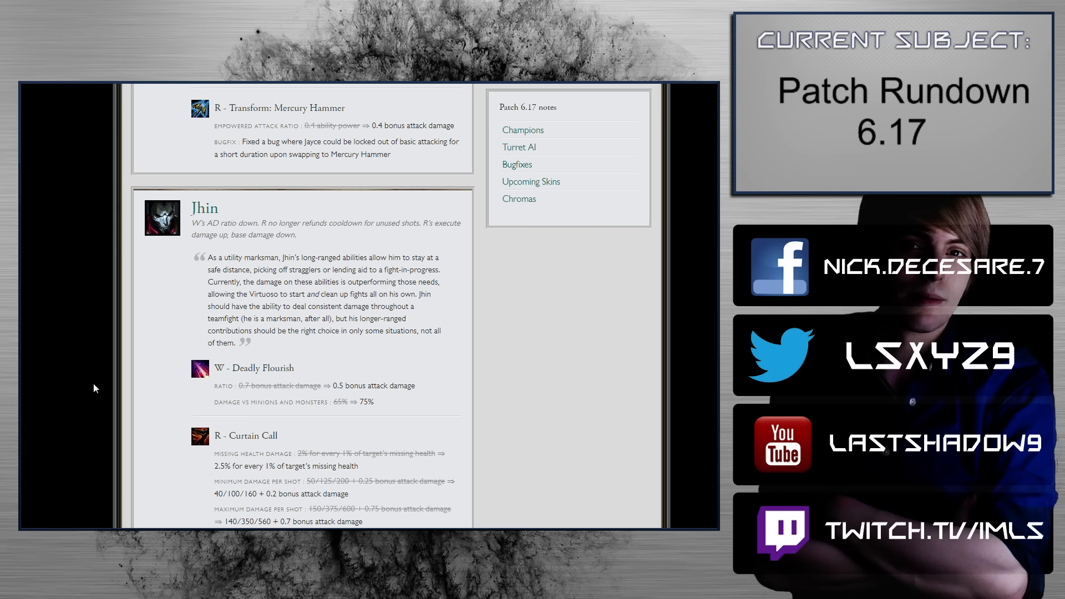
# Scroll past Jhin's Deadly Flourish and Curtain Call changes to Jinx and Kennen.
pyautogui.scroll(-3)
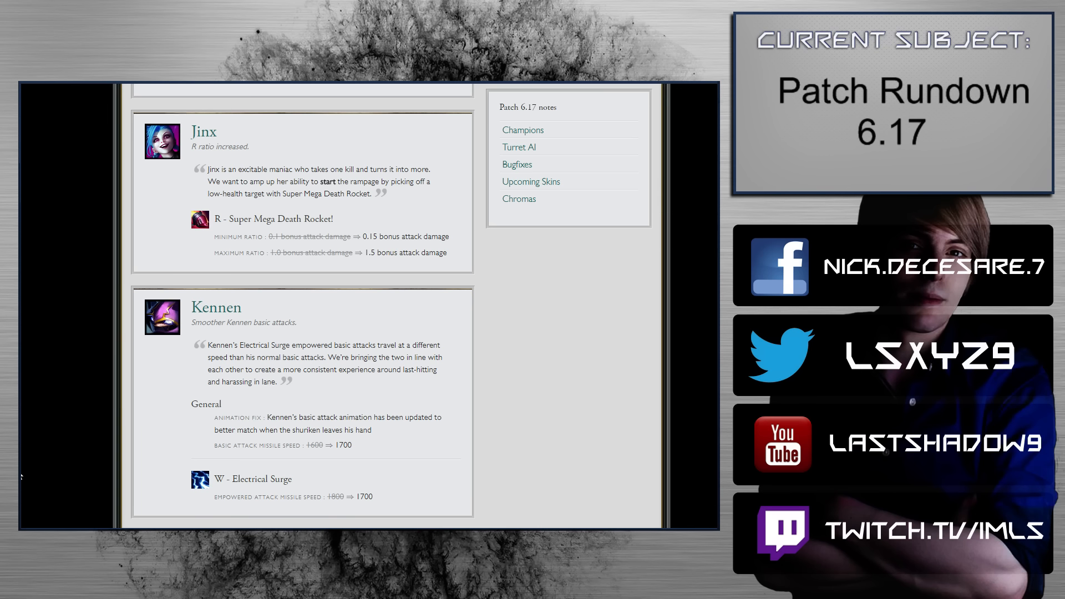
# Scroll past Jinx, Kennen and Kled so Malphite and Morgana come into view.
pyautogui.scroll(-3)
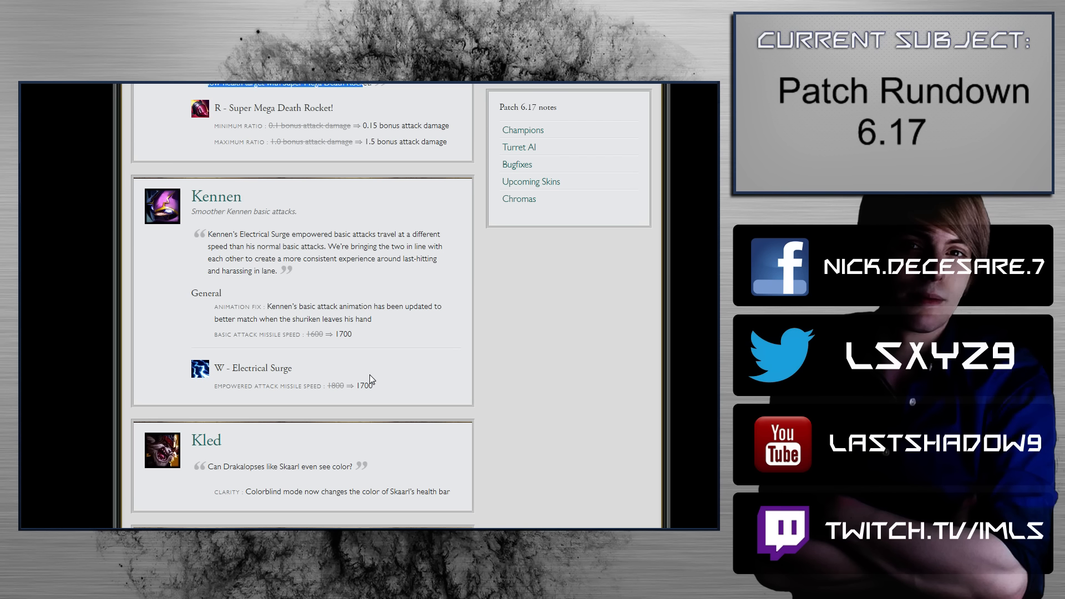
pyautogui.scroll(-3)
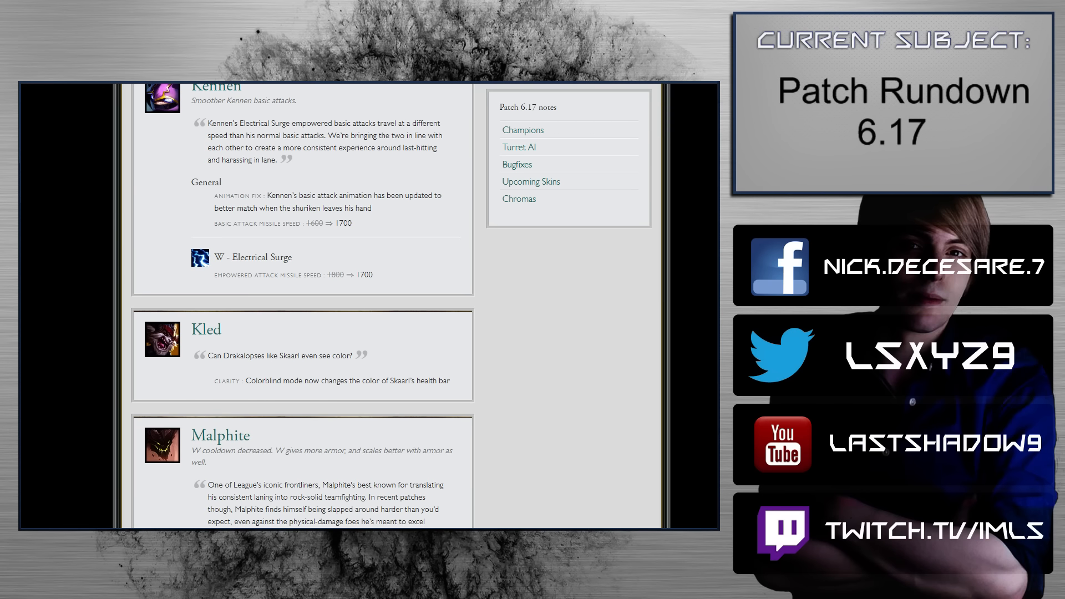
pyautogui.scroll(-3)
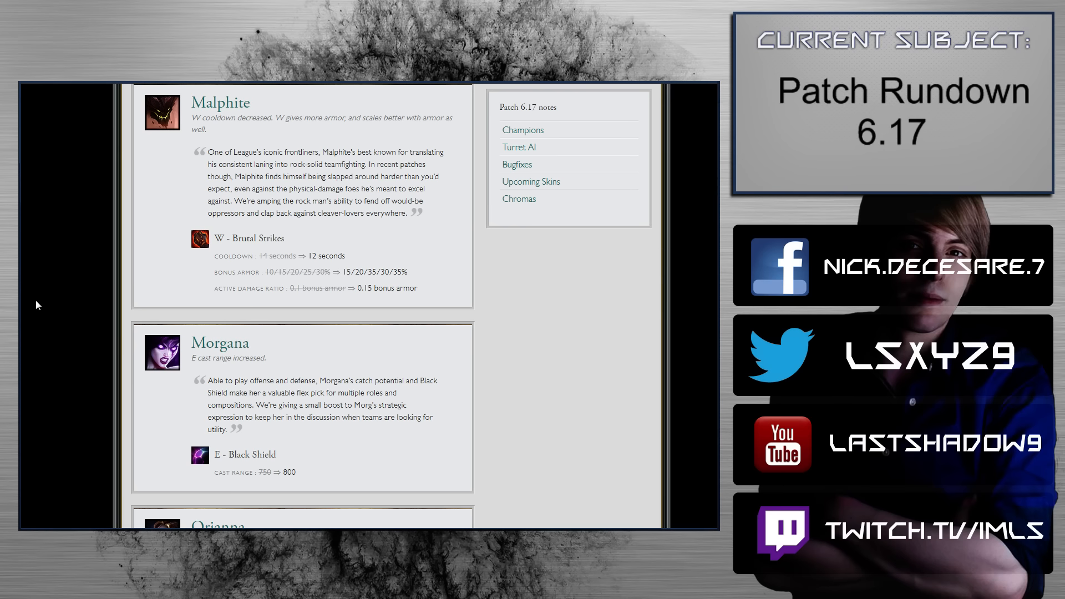
pyautogui.scroll(-3)
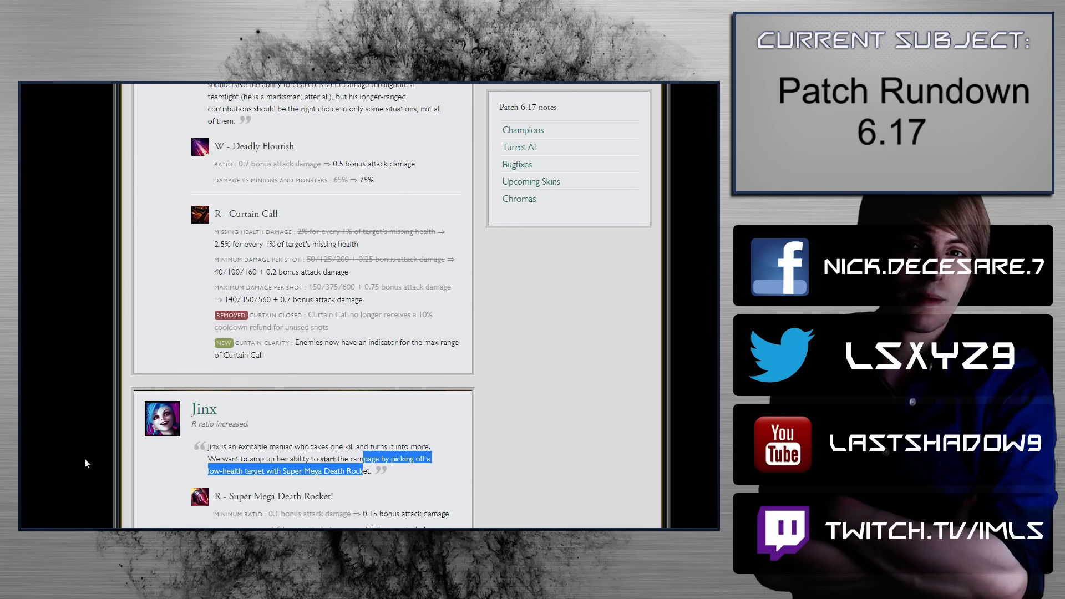
pyautogui.scroll(-3)
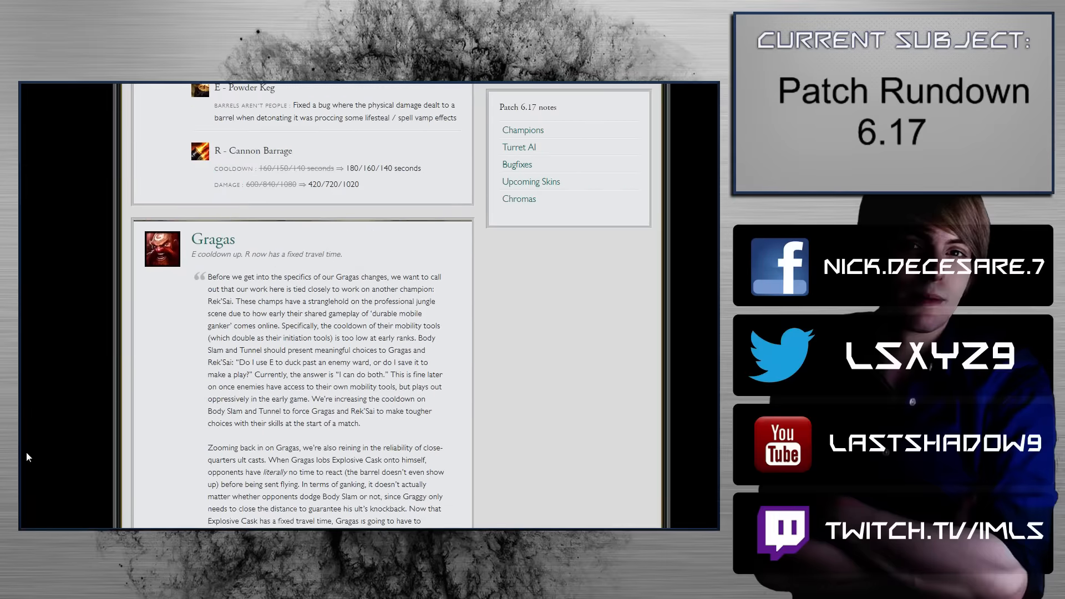
pyautogui.scroll(-3)
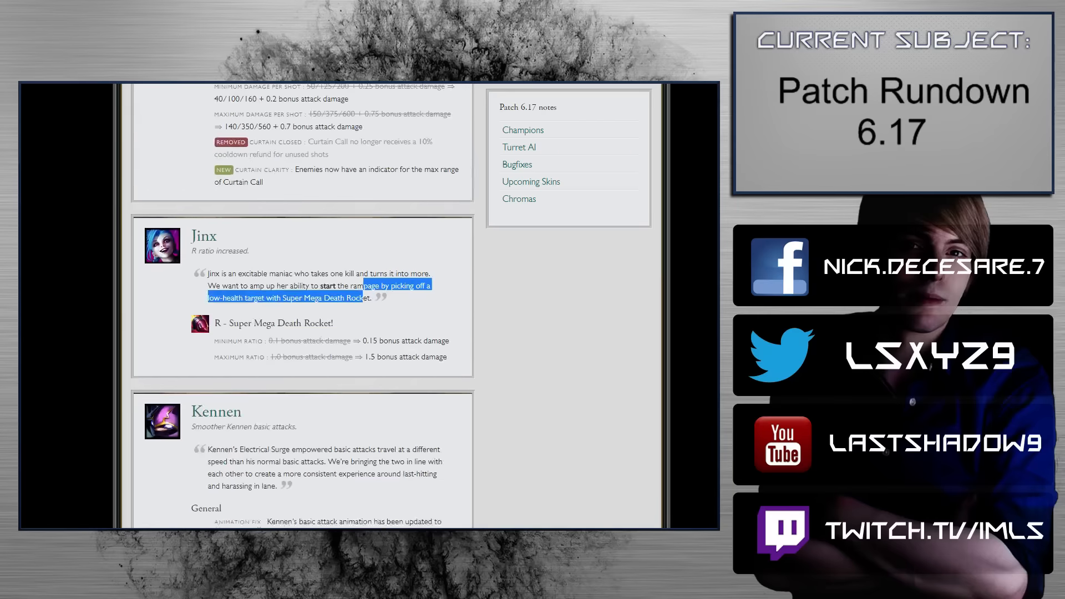
pyautogui.scroll(-3)
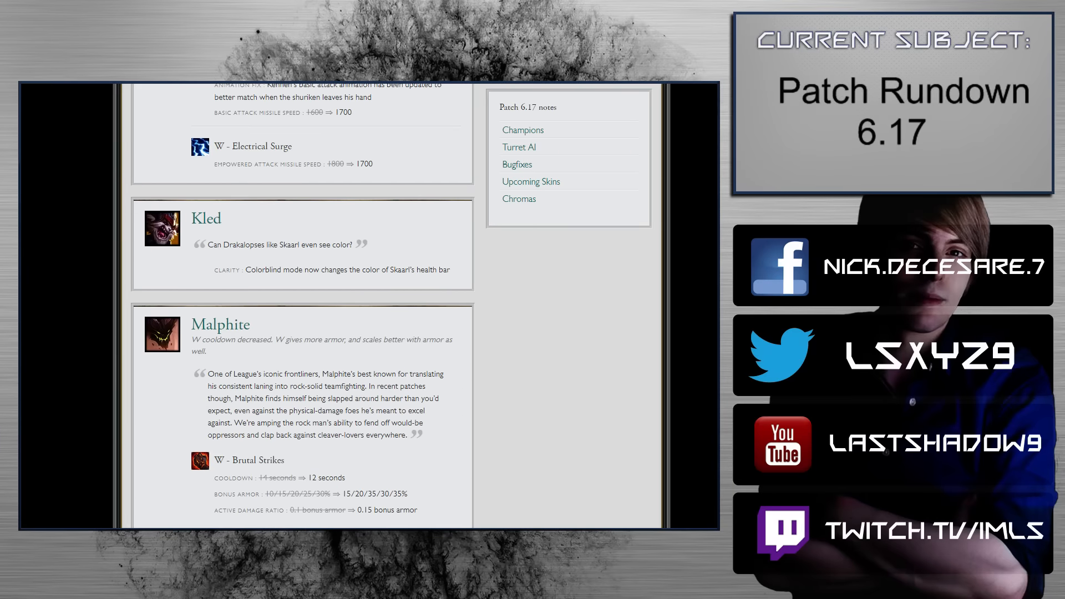
pyautogui.scroll(-3)
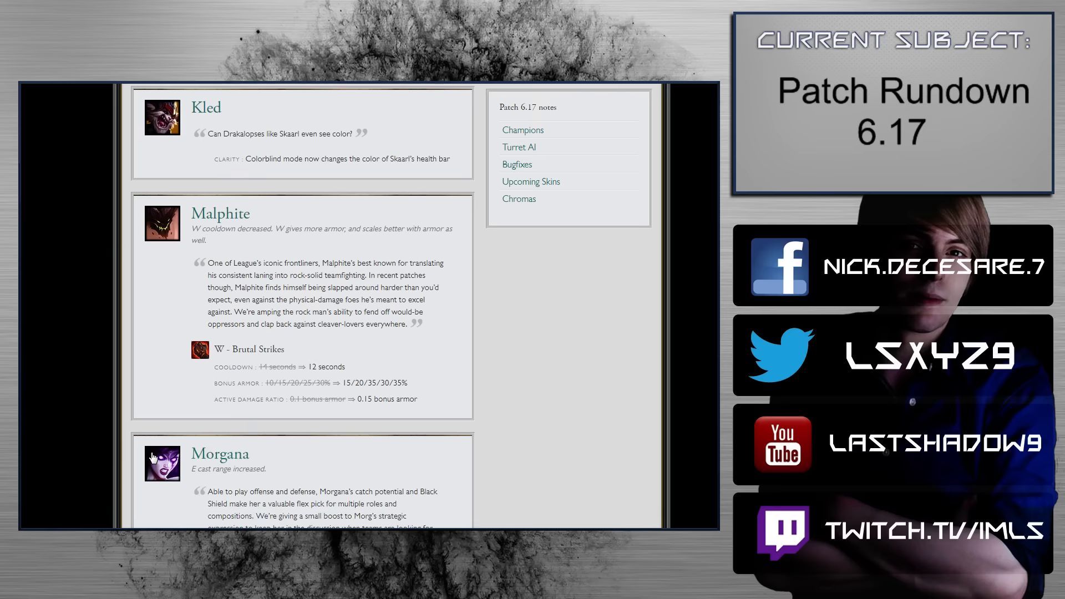
pyautogui.scroll(-3)
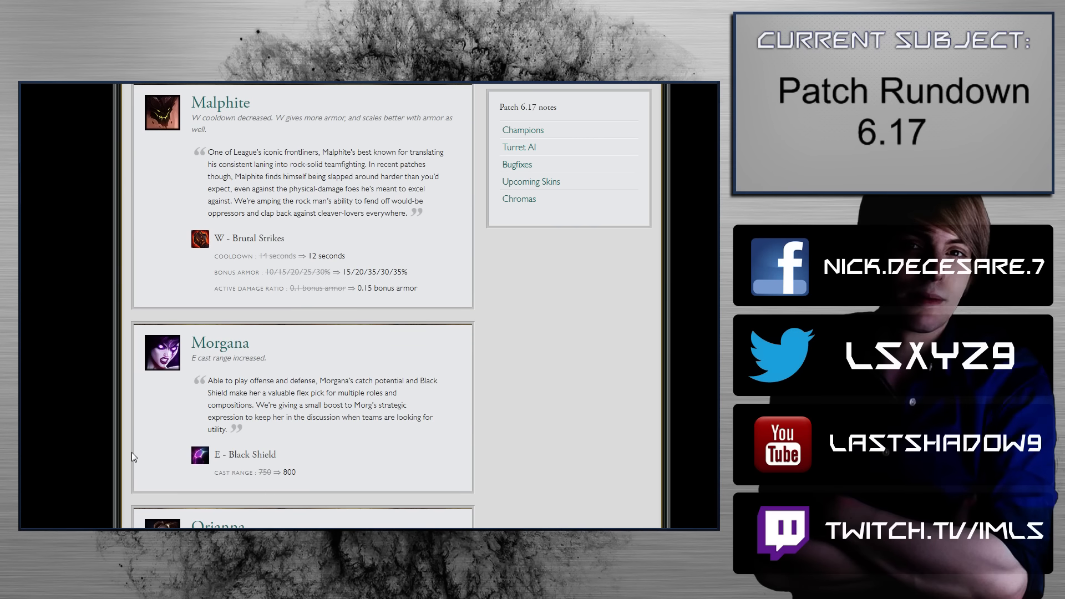
pyautogui.moveTo(165, 403)
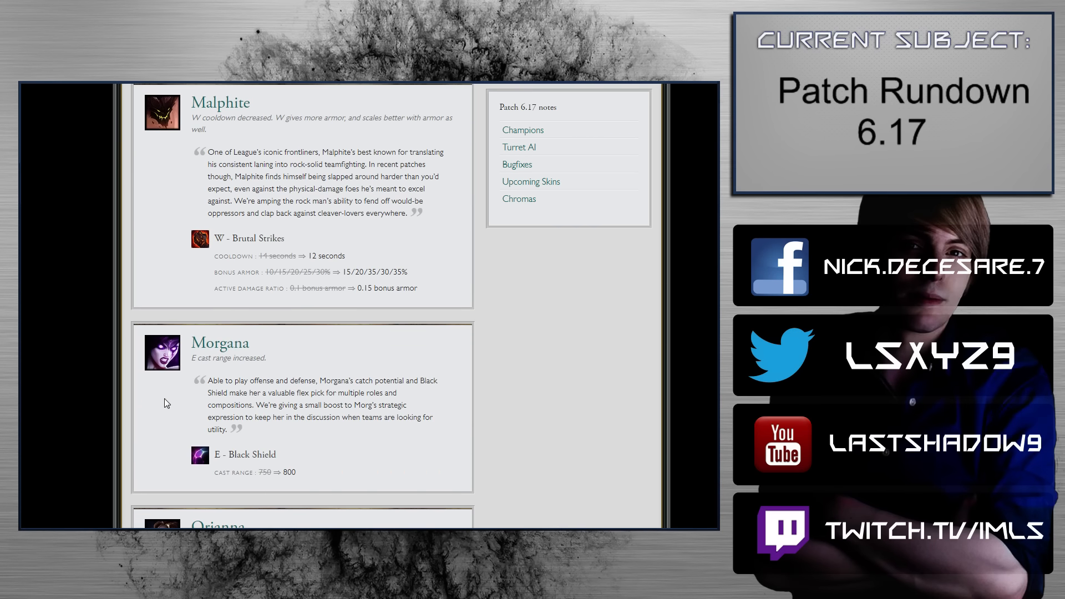
# Scroll past Morgana's Black Shield to Orianna's Command: Shockwave changes and Poppy's entry.
pyautogui.scroll(-3)
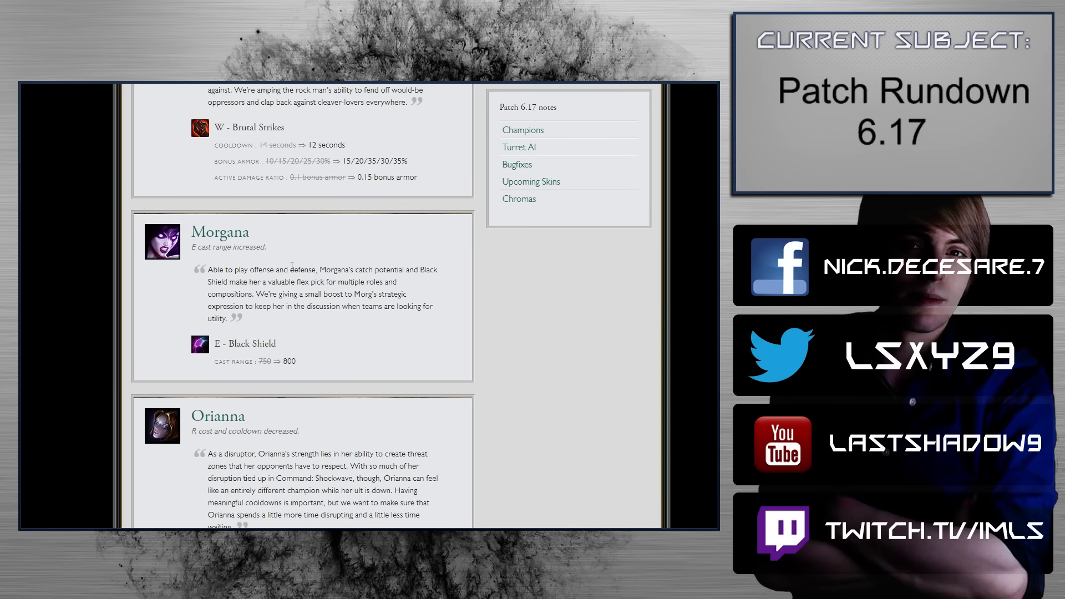
pyautogui.scroll(-3)
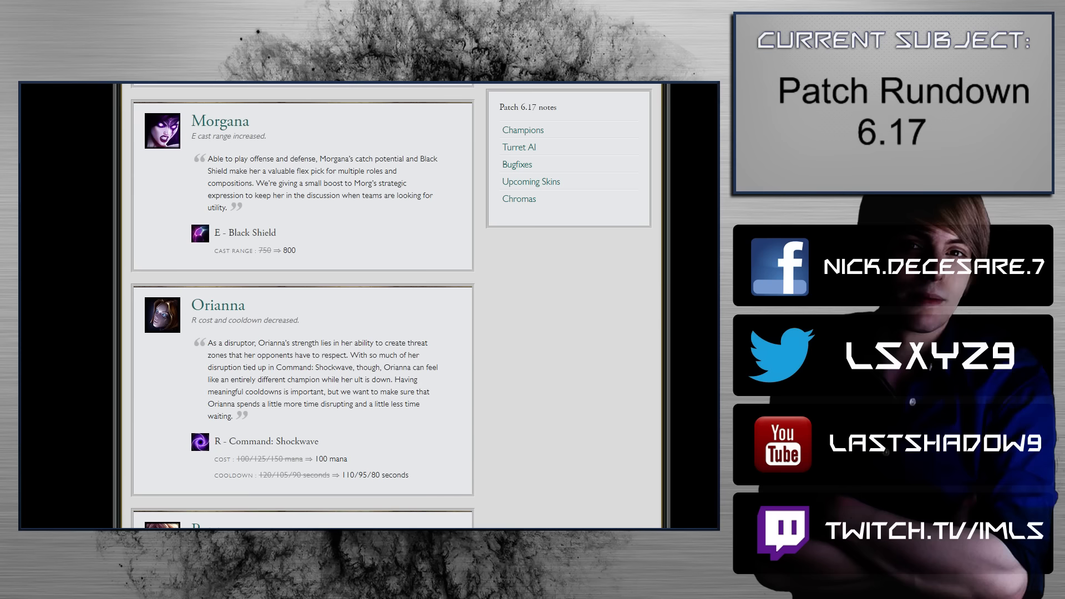
pyautogui.scroll(-3)
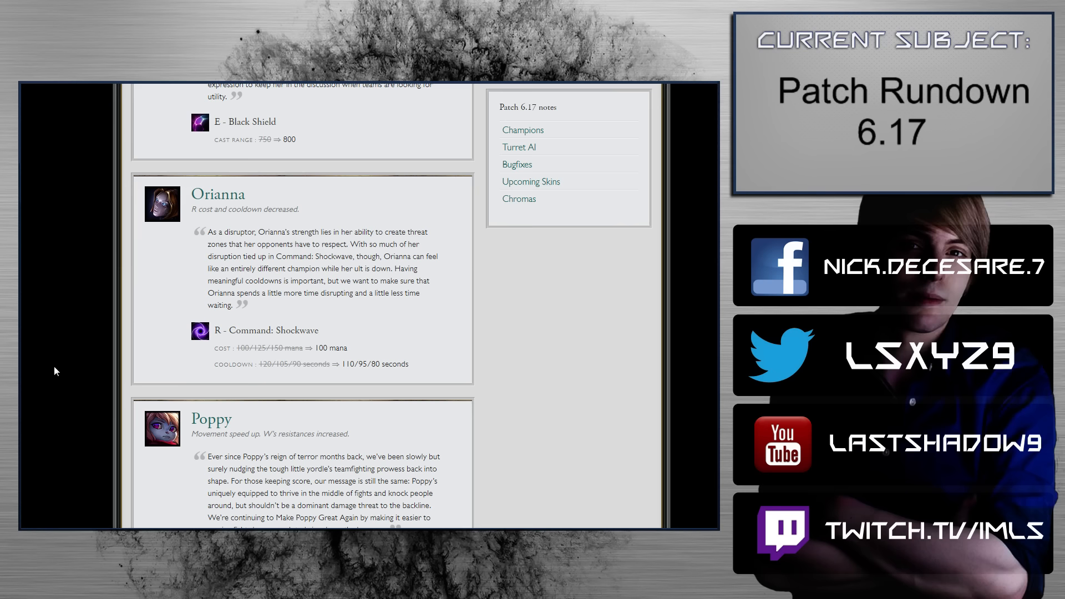
# Scroll through Poppy's movement speed and Steadfast Presence changes, returning to Morgana and Orianna.
pyautogui.scroll(-3)
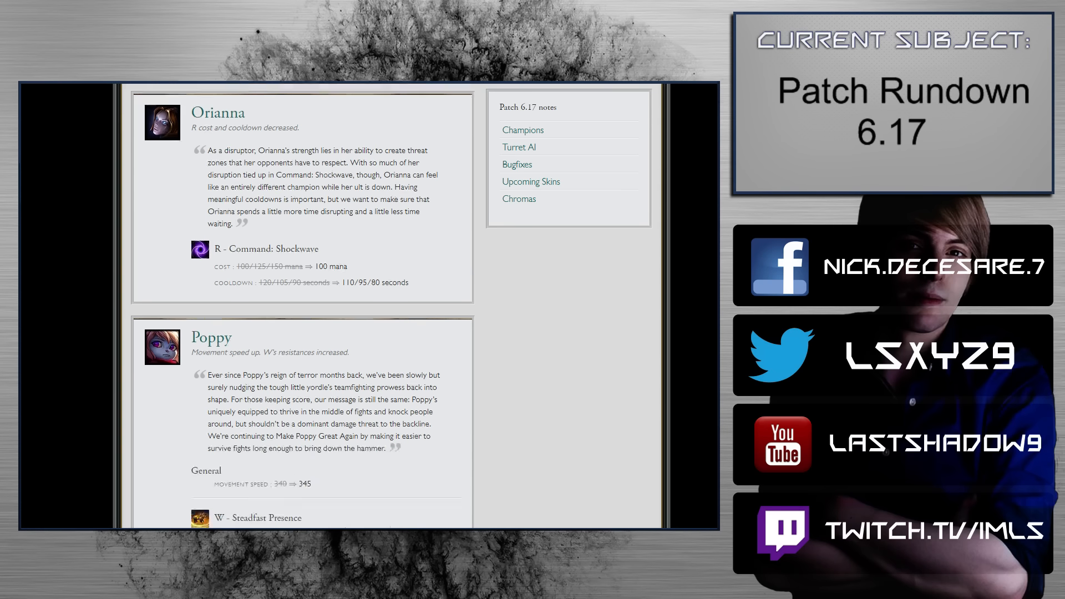
pyautogui.scroll(-3)
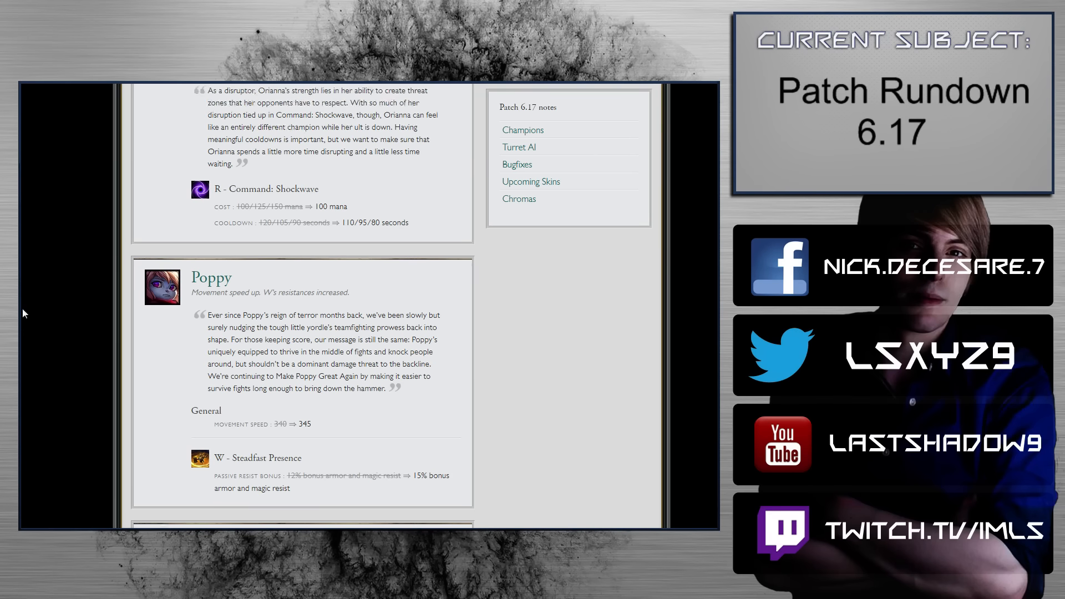
pyautogui.scroll(-3)
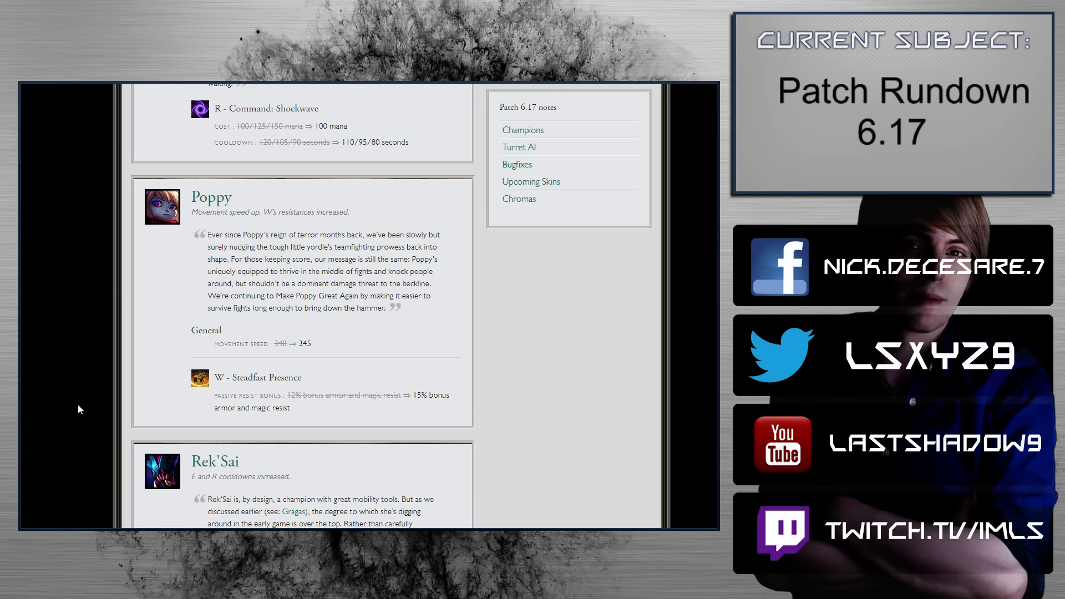
pyautogui.scroll(-3)
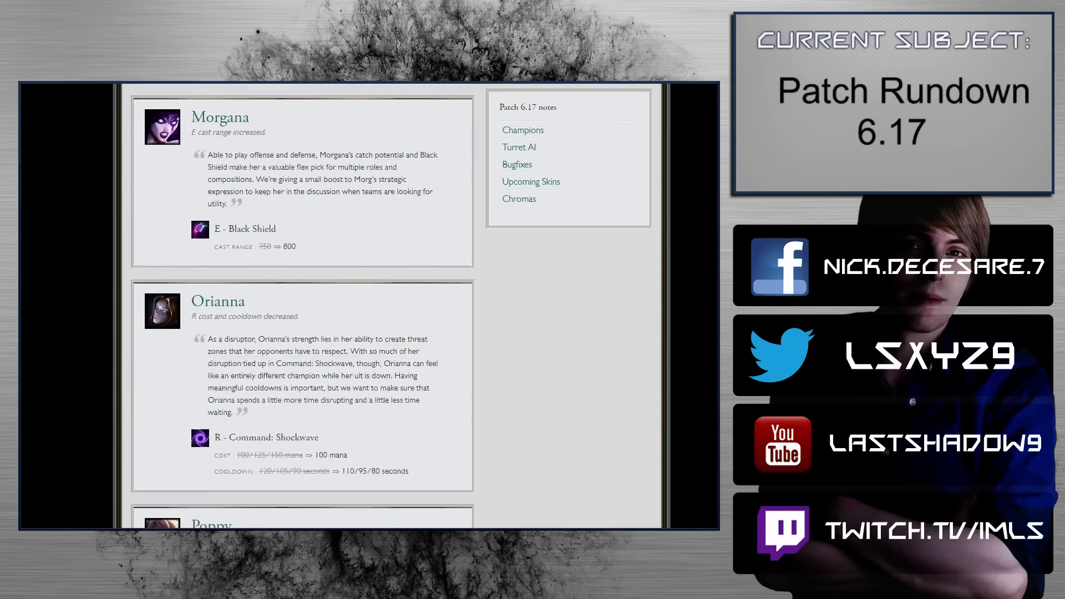
# Scroll past Rek'Sai's Tunnel and Void Rush changes to Riven's damage and Ryze's Realm Warp.
pyautogui.scroll(-3)
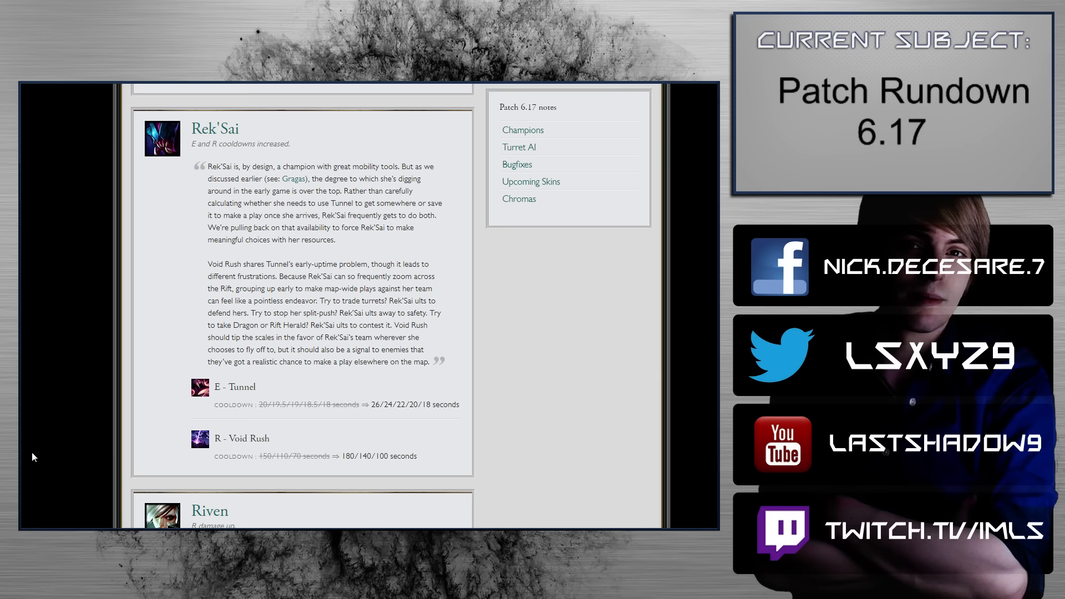
pyautogui.scroll(-3)
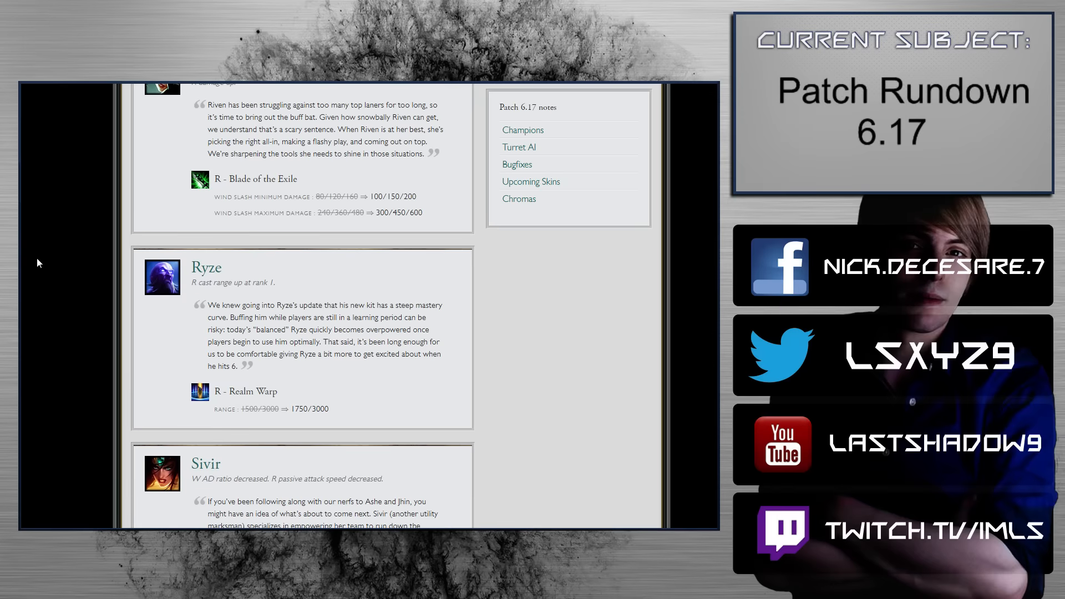
pyautogui.scroll(3)
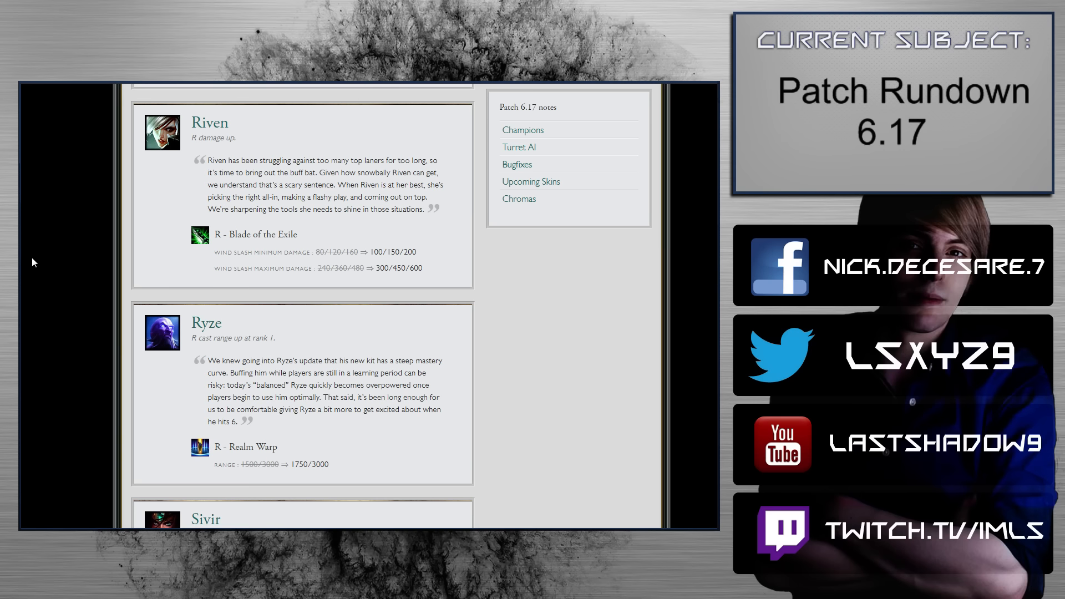
pyautogui.moveTo(55, 358)
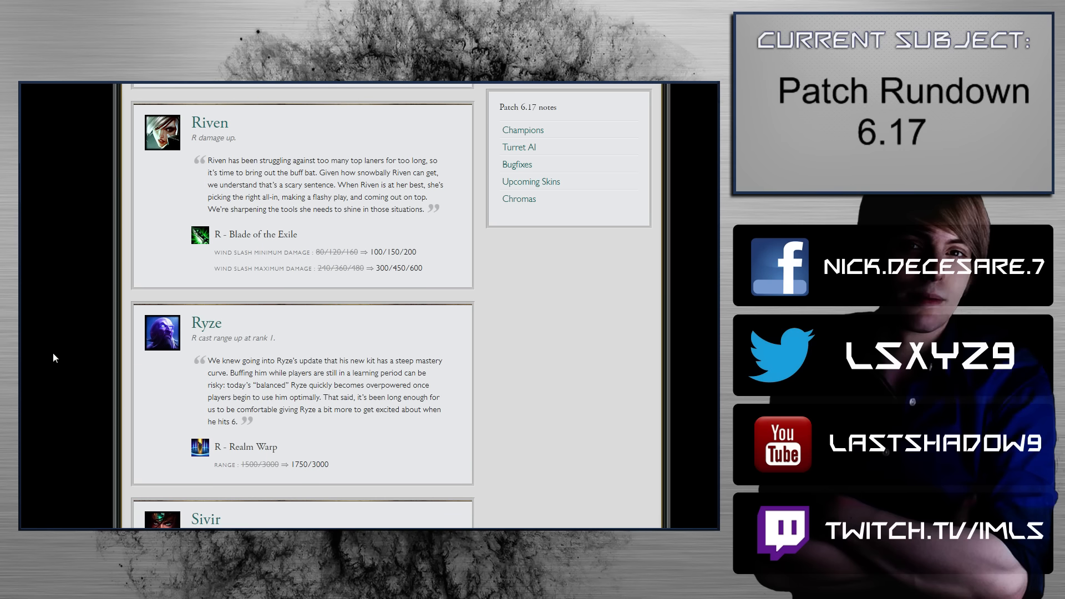
pyautogui.scroll(-3)
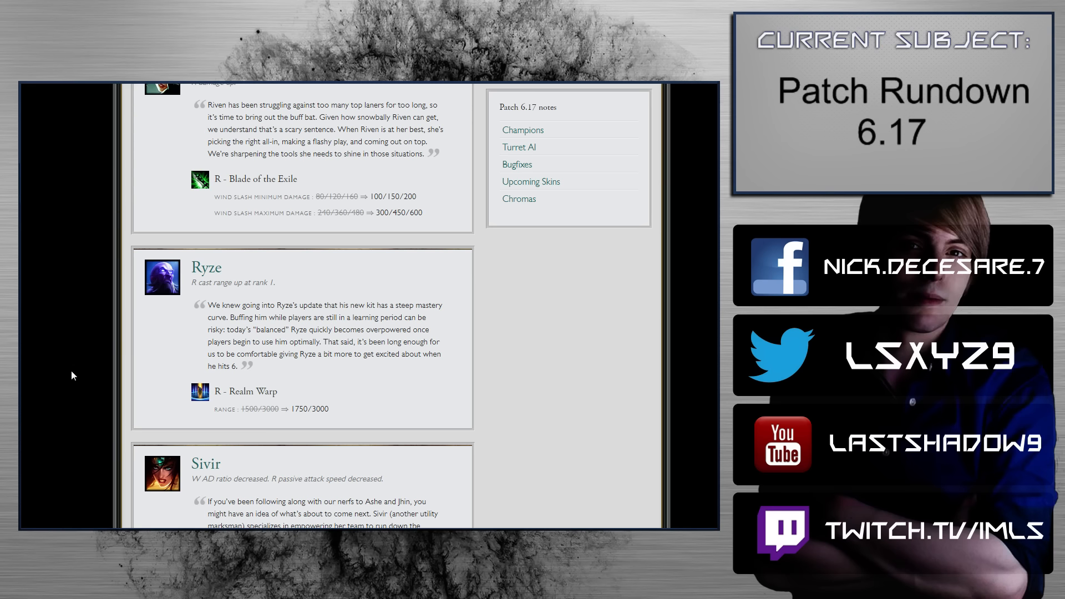
# Scroll past Ryze to Sivir's Ricochet and On The Hunt nerfs and Thresh's Box cooldown.
pyautogui.scroll(-3)
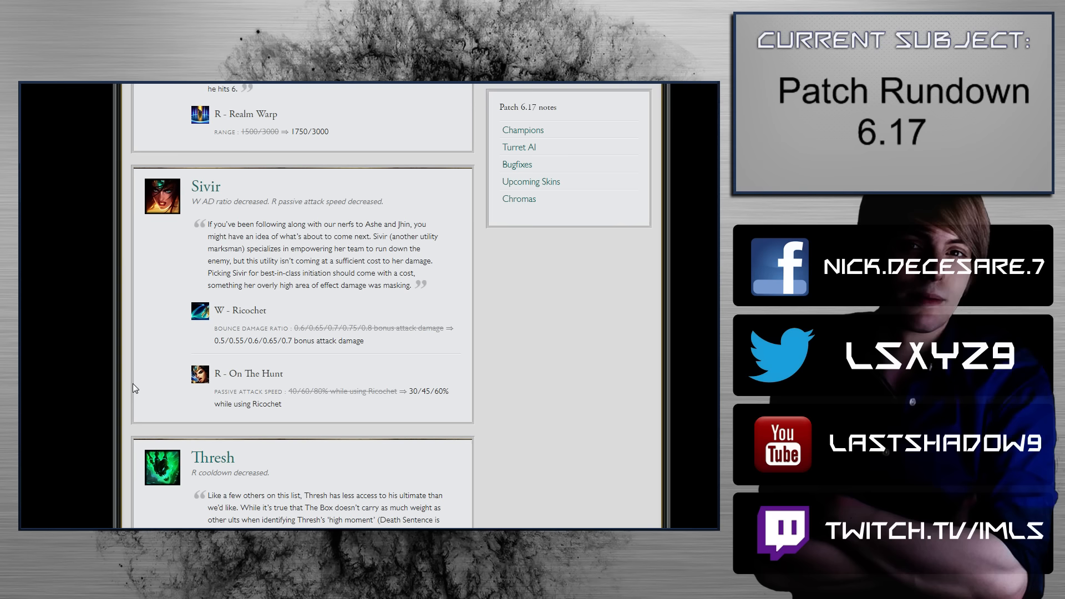
pyautogui.scroll(-3)
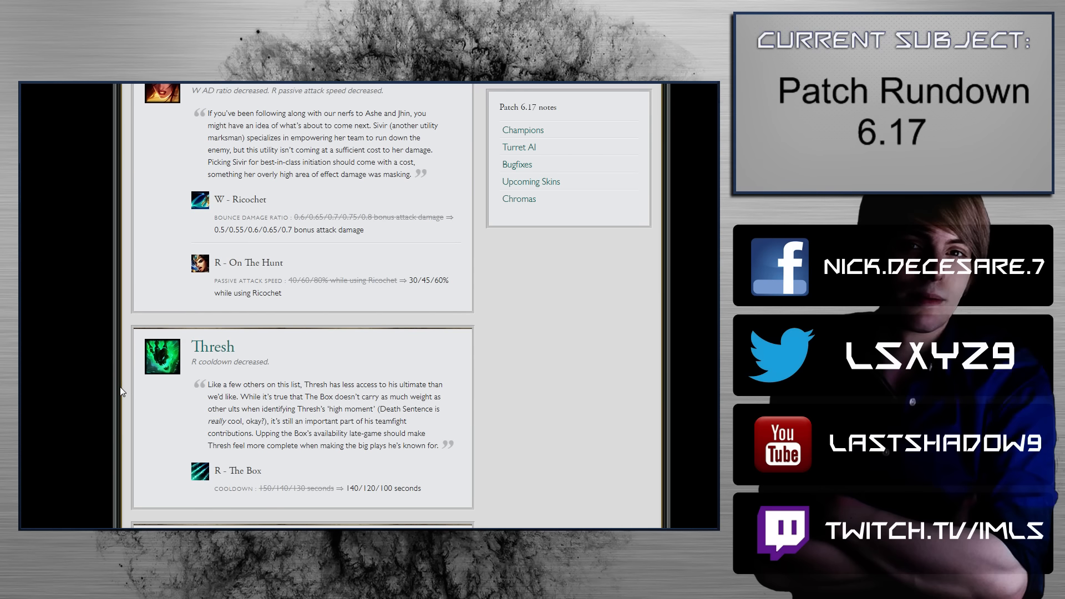
# Scroll past Sivir so Thresh's Box change and Trundle's Pillar of Ice cooldown fill the view.
pyautogui.scroll(-3)
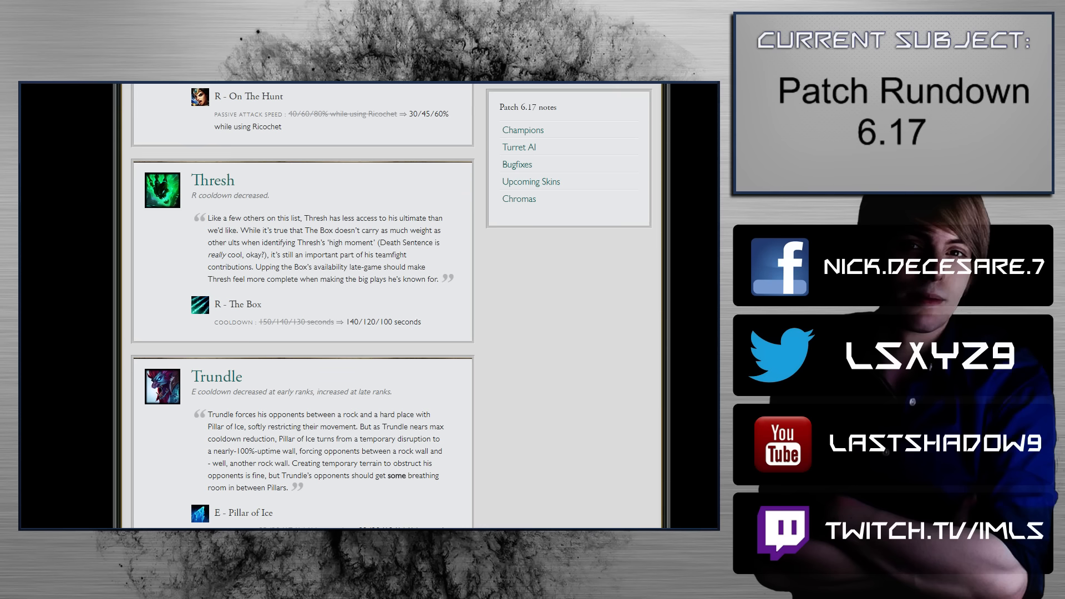
pyautogui.scroll(-3)
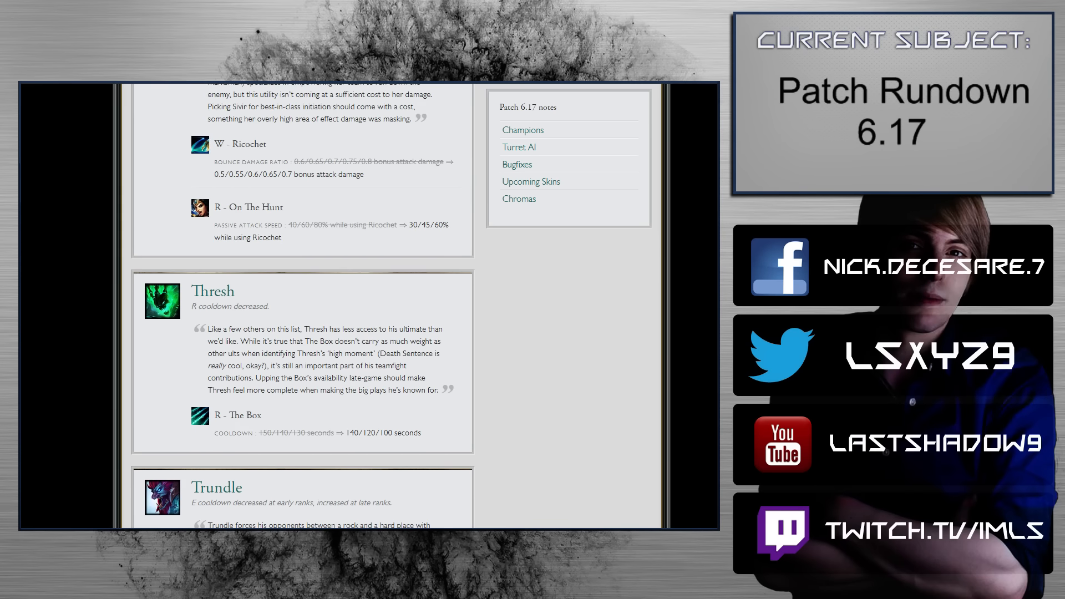
pyautogui.scroll(-3)
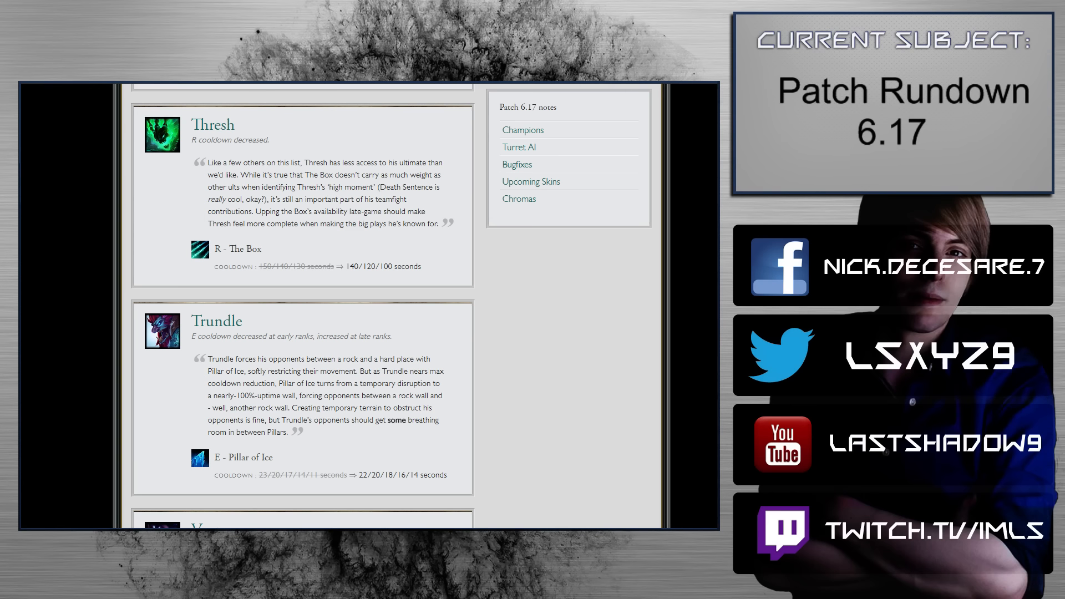
# Scroll past Trundle's Pillar of Ice change to Vayne's Tumble ratio increase.
pyautogui.scroll(-3)
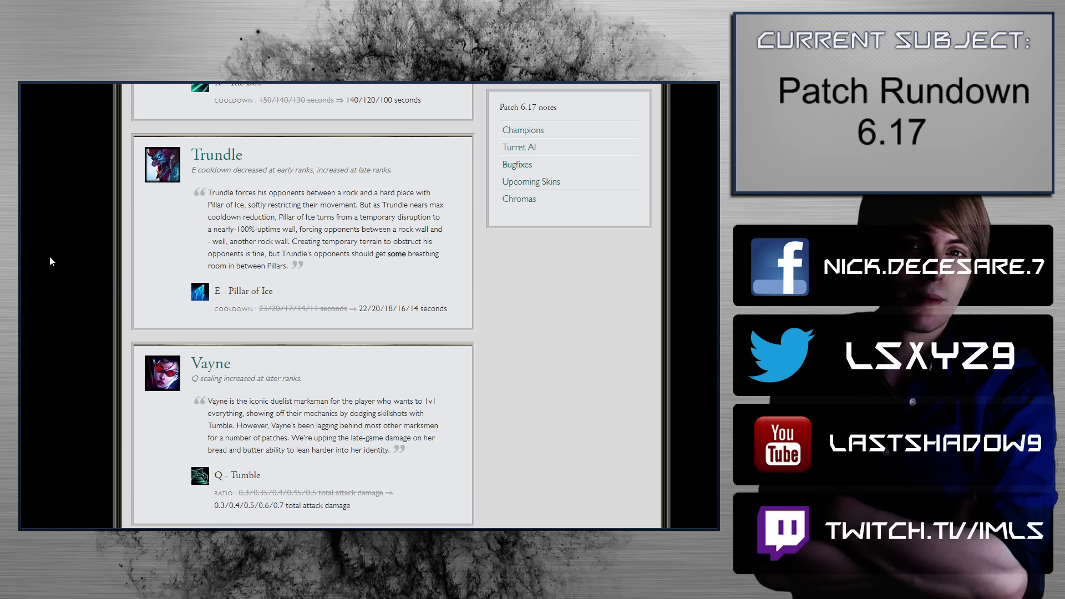
pyautogui.moveTo(55, 254)
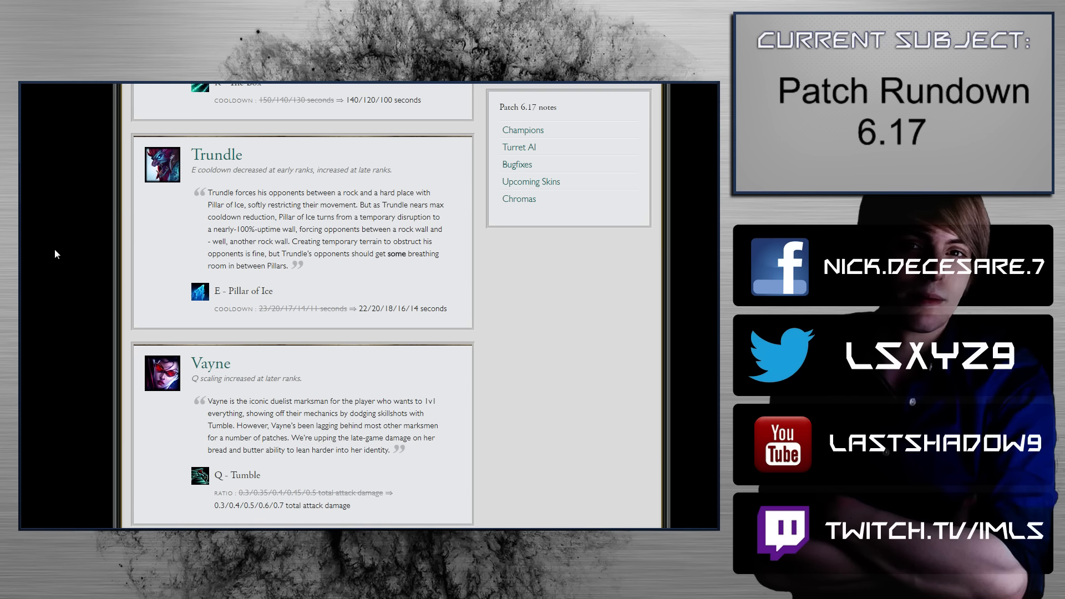
pyautogui.scroll(-3)
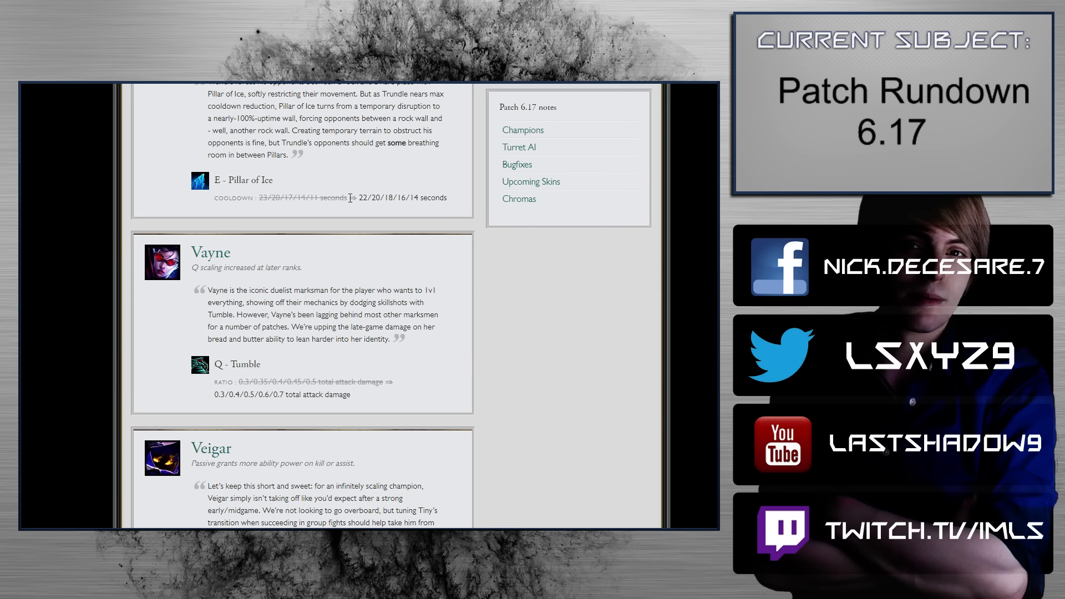
pyautogui.scroll(-3)
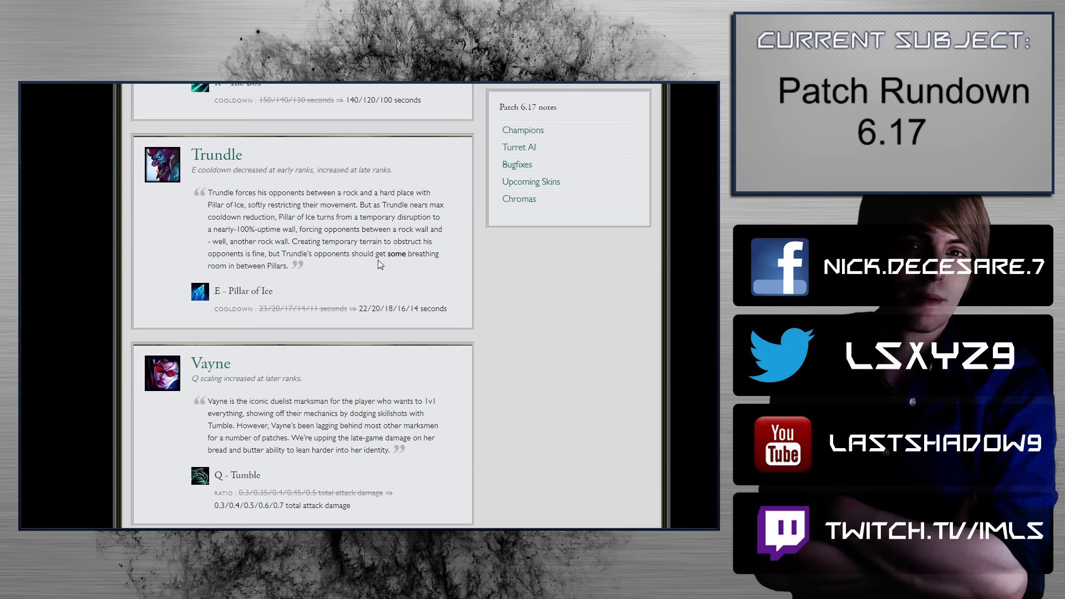
# Scroll past Vayne's Tumble ratio increase to Veigar's Phenomenal Evil Power buff.
pyautogui.scroll(-3)
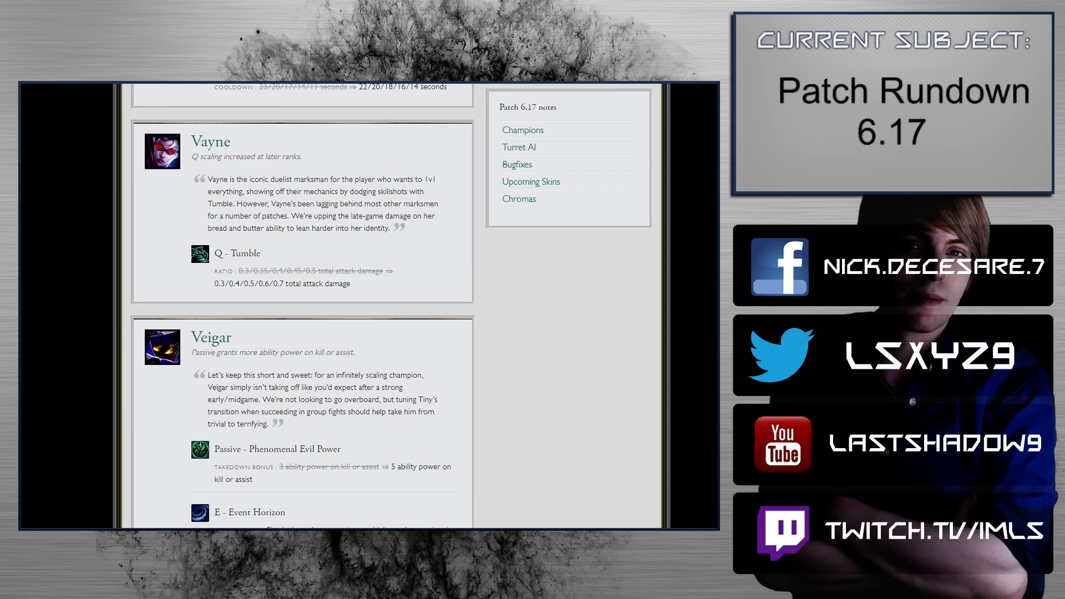
pyautogui.moveTo(166, 321)
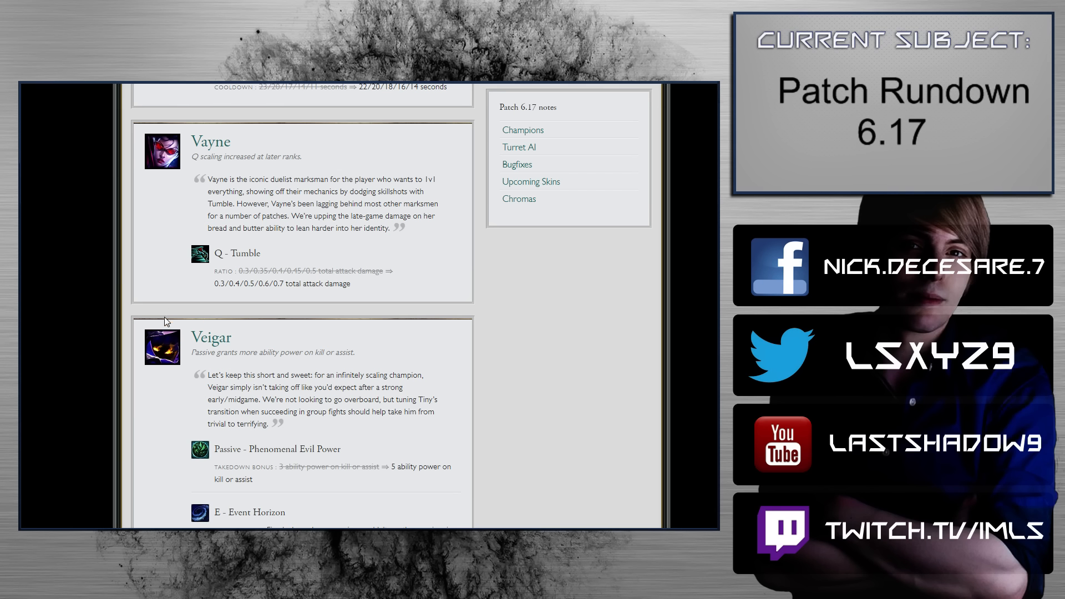
# Scroll past Vayne to Veigar's Event Horizon fix, with Vi's entry starting below.
pyautogui.scroll(-3)
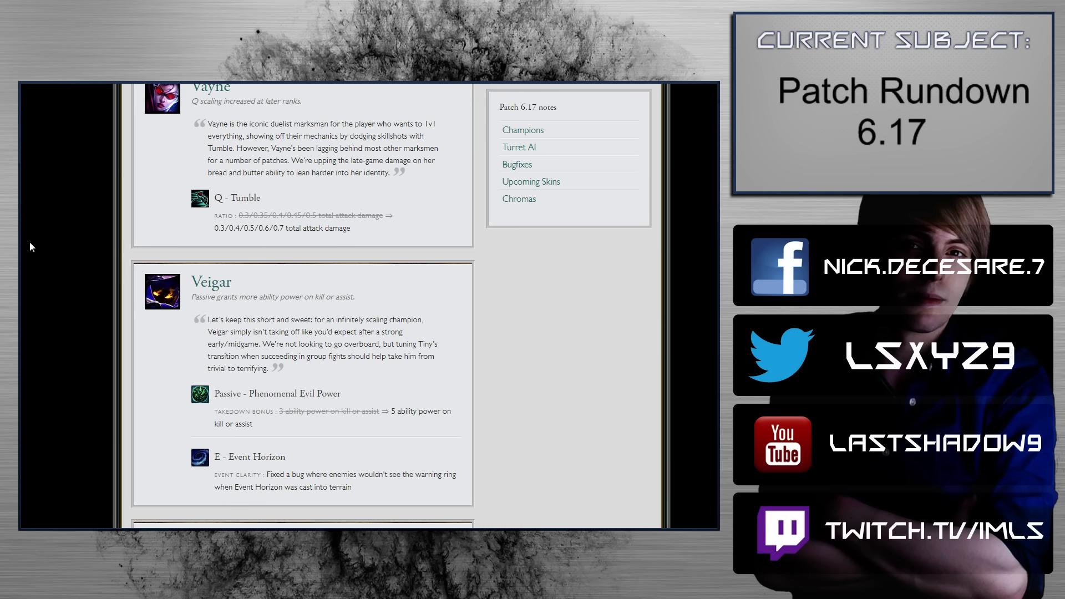
pyautogui.scroll(-3)
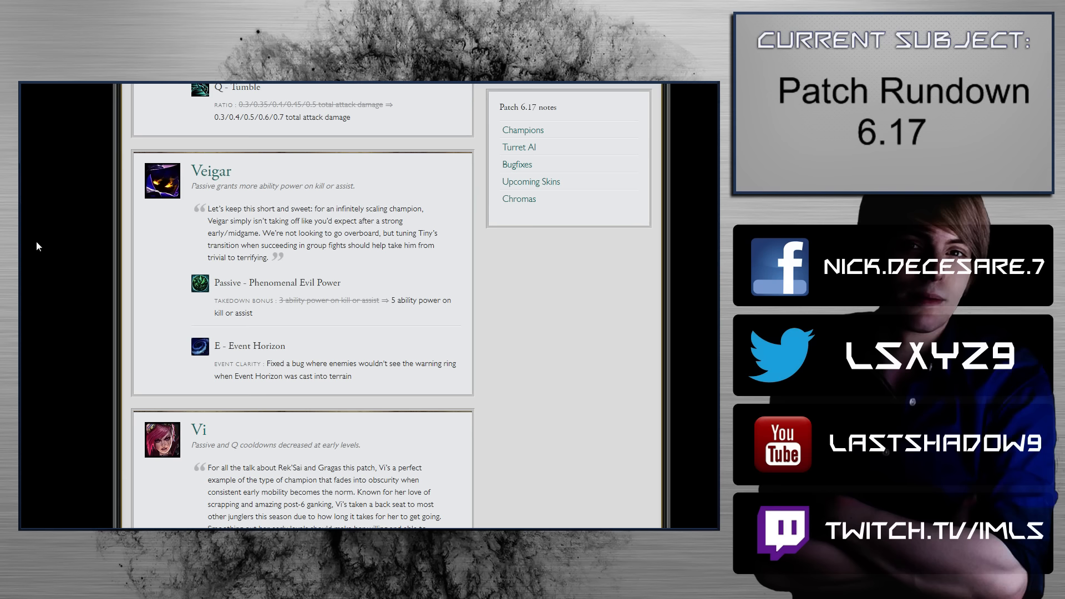
pyautogui.moveTo(54, 256)
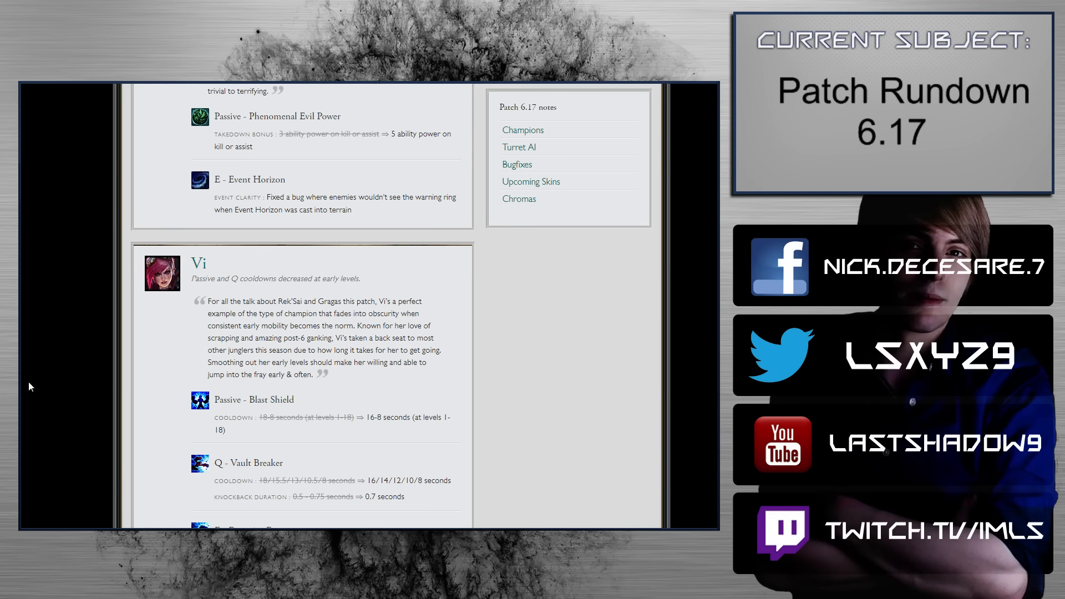
pyautogui.scroll(-3)
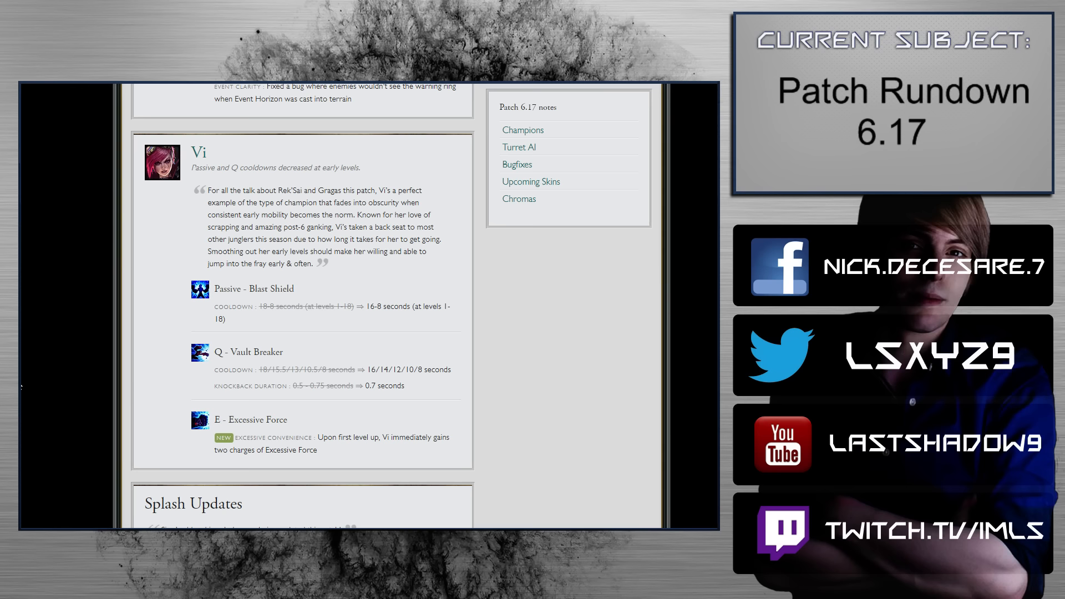
pyautogui.scroll(-3)
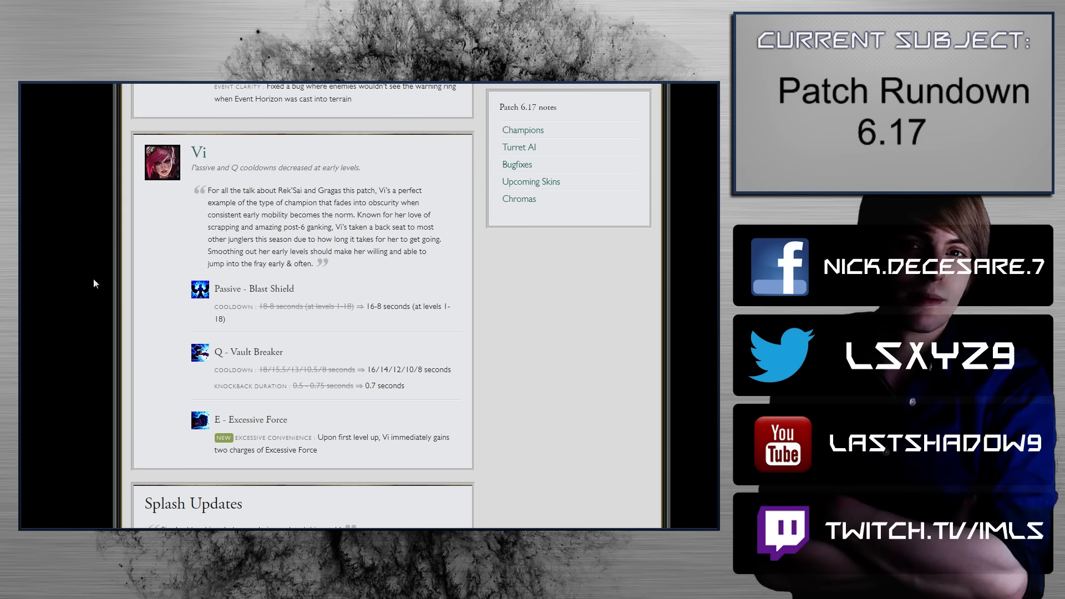
pyautogui.scroll(-3)
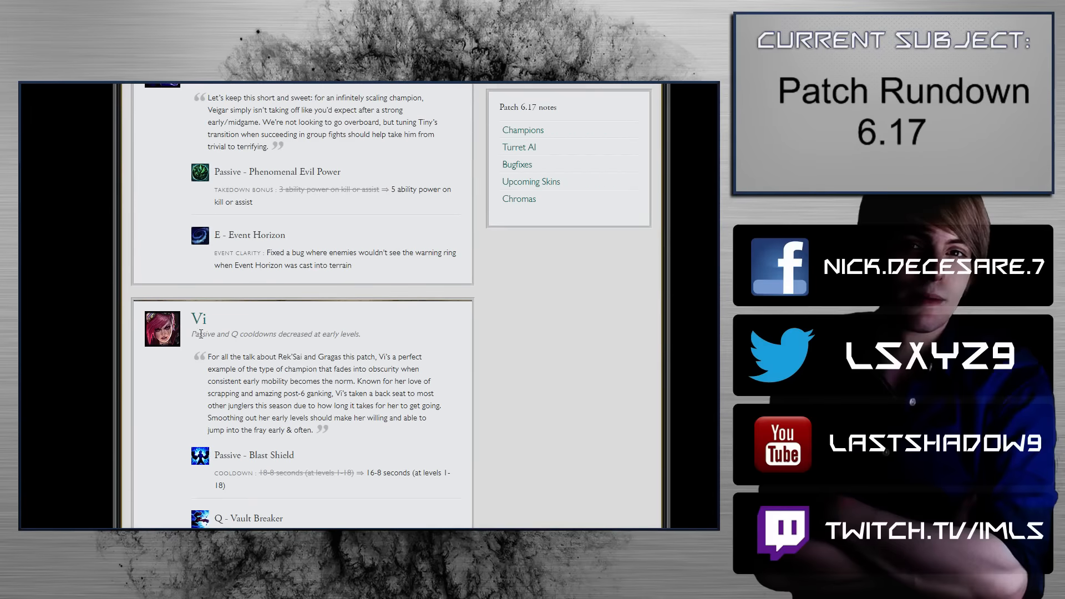
pyautogui.moveTo(344, 390)
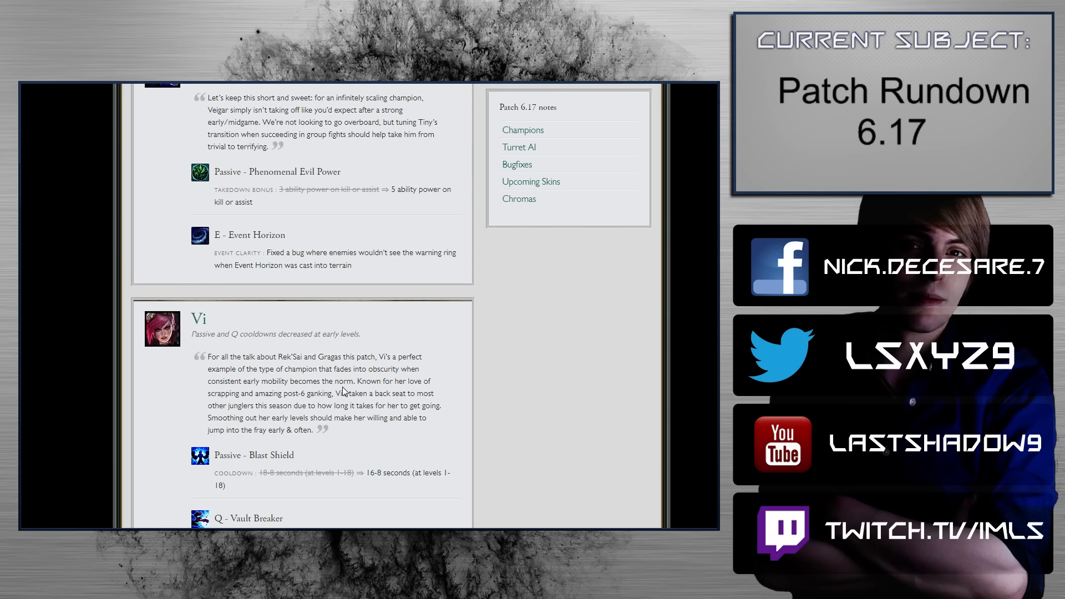
pyautogui.scroll(-3)
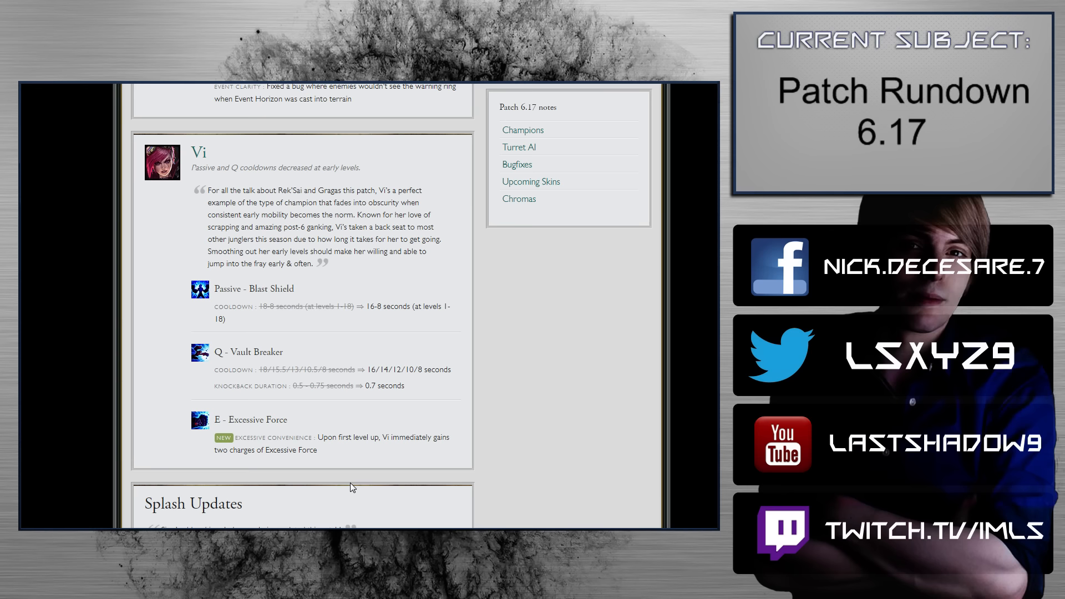
pyautogui.moveTo(324, 402)
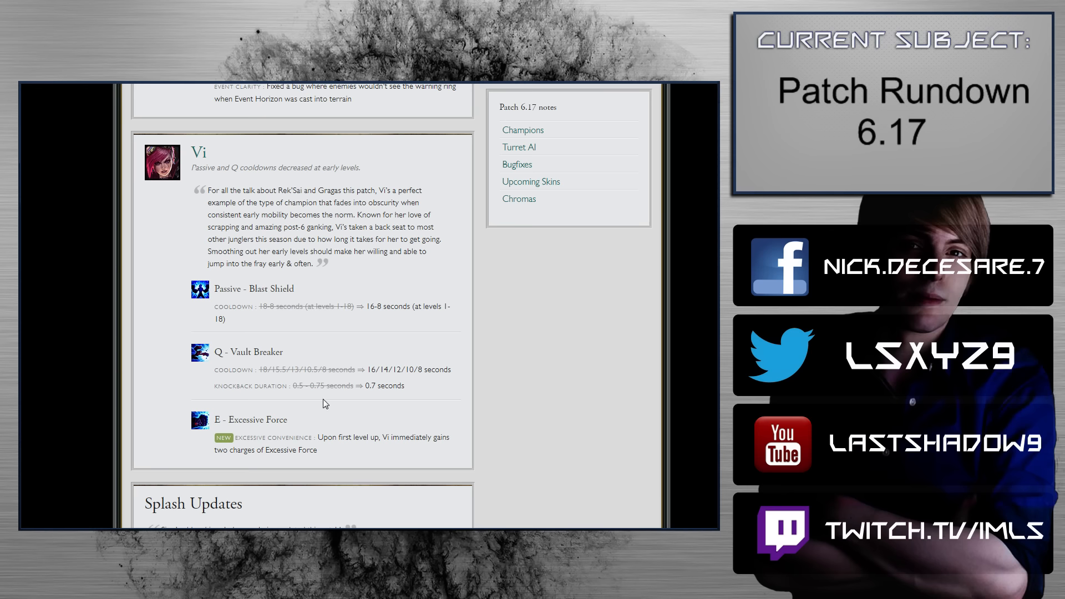
# Scroll past the remaining champion notes to the Hextech Sion splash art.
pyautogui.scroll(-3)
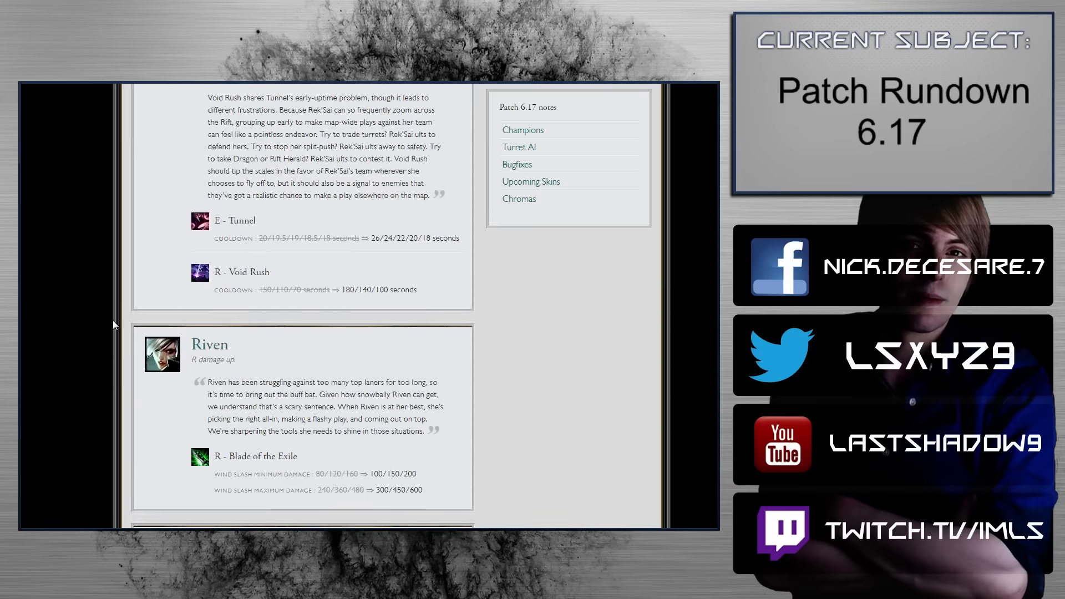
pyautogui.scroll(-3)
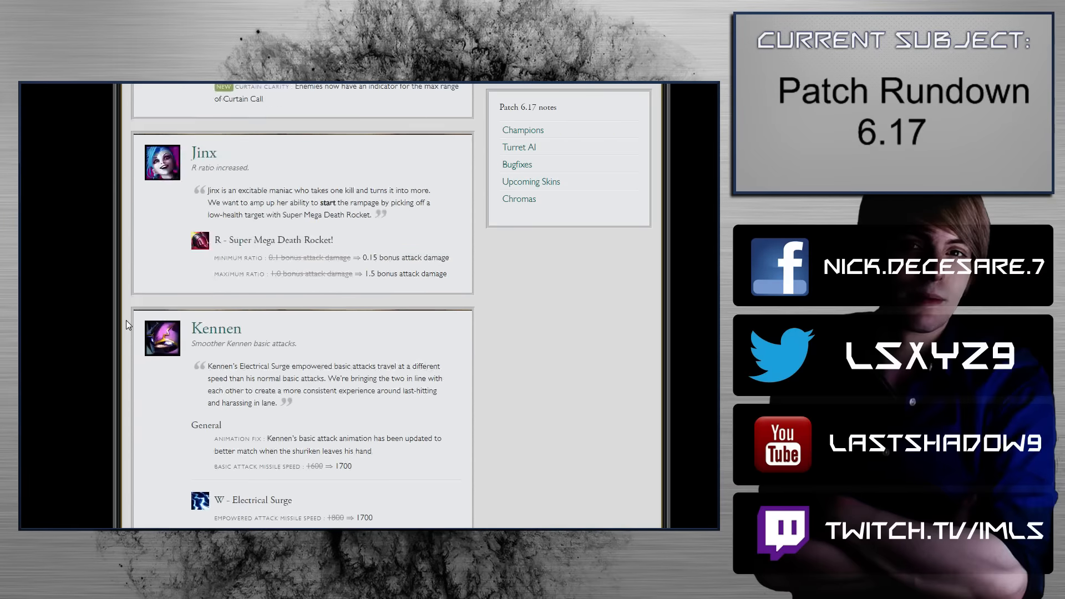
pyautogui.scroll(-3)
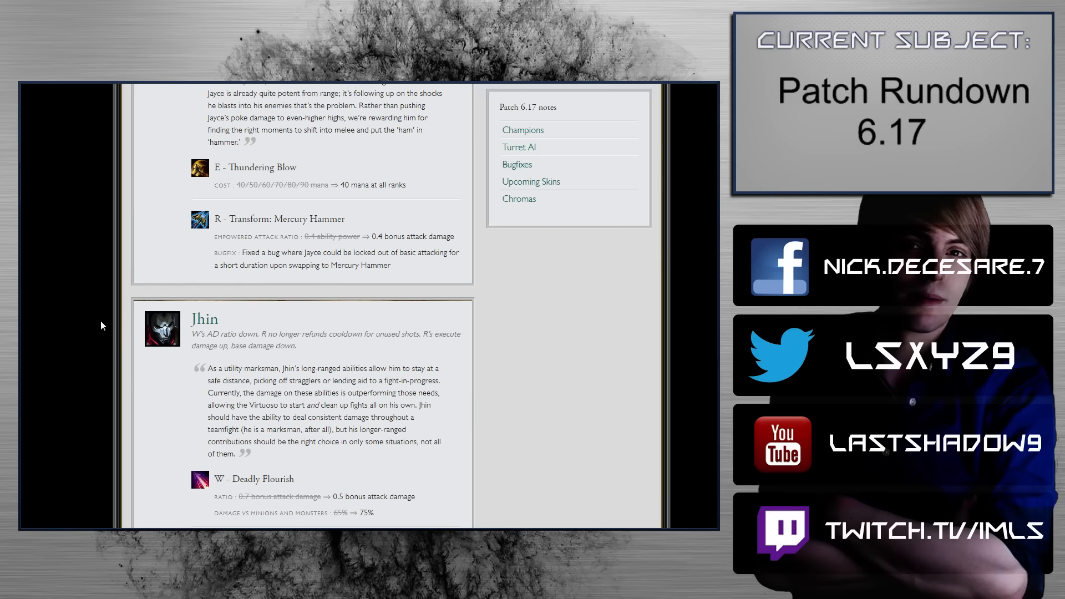
pyautogui.scroll(-3)
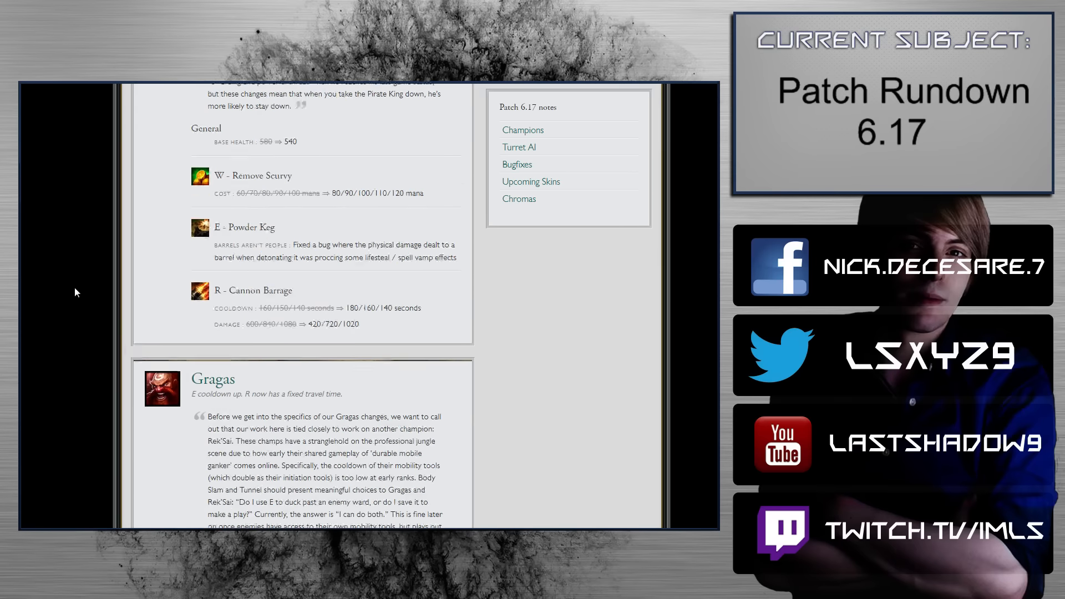
pyautogui.scroll(-3)
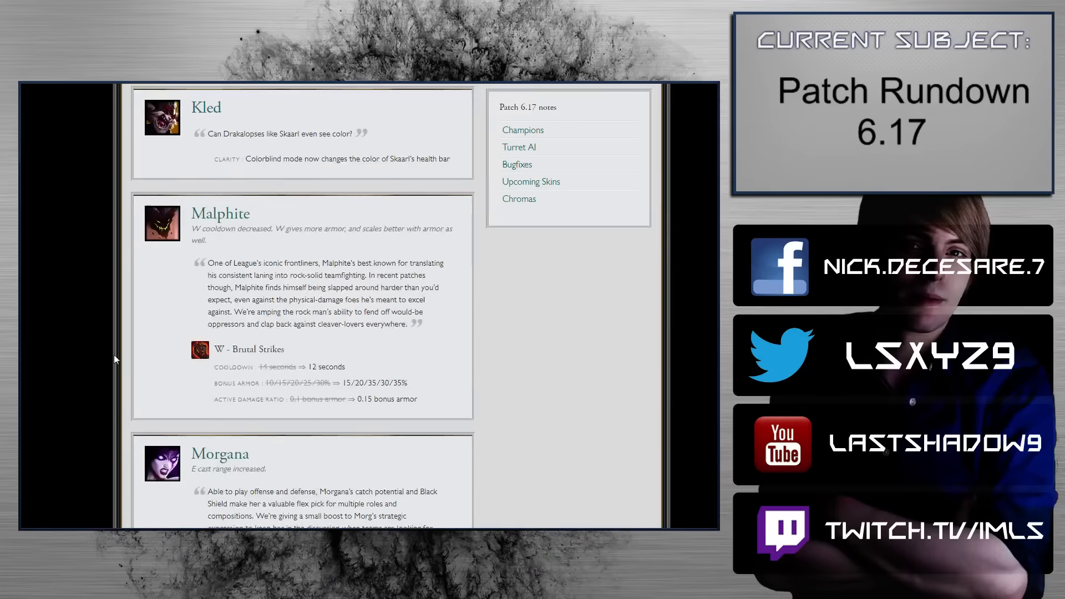
pyautogui.scroll(-3)
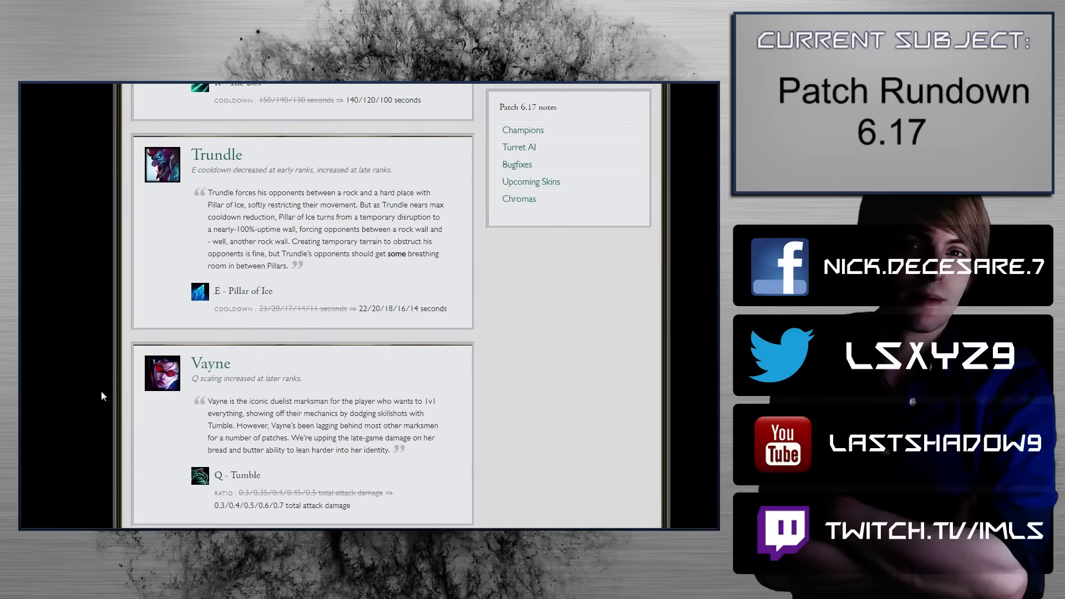
pyautogui.scroll(-3)
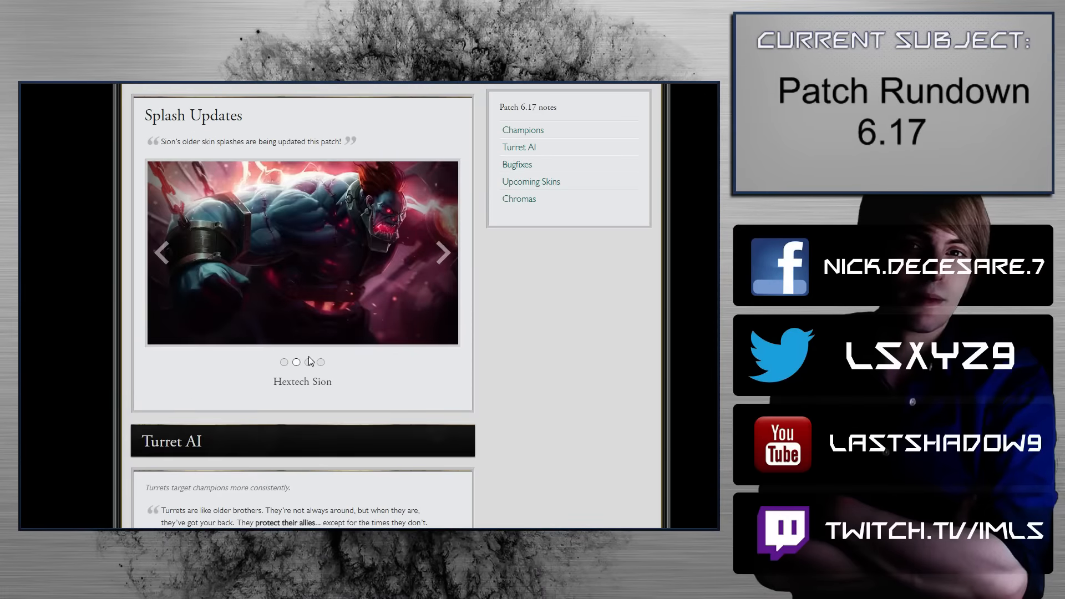
# Scroll through Turret AI changes and the Bugfixes list until Upcoming Arcade skins appear.
pyautogui.scroll(-3)
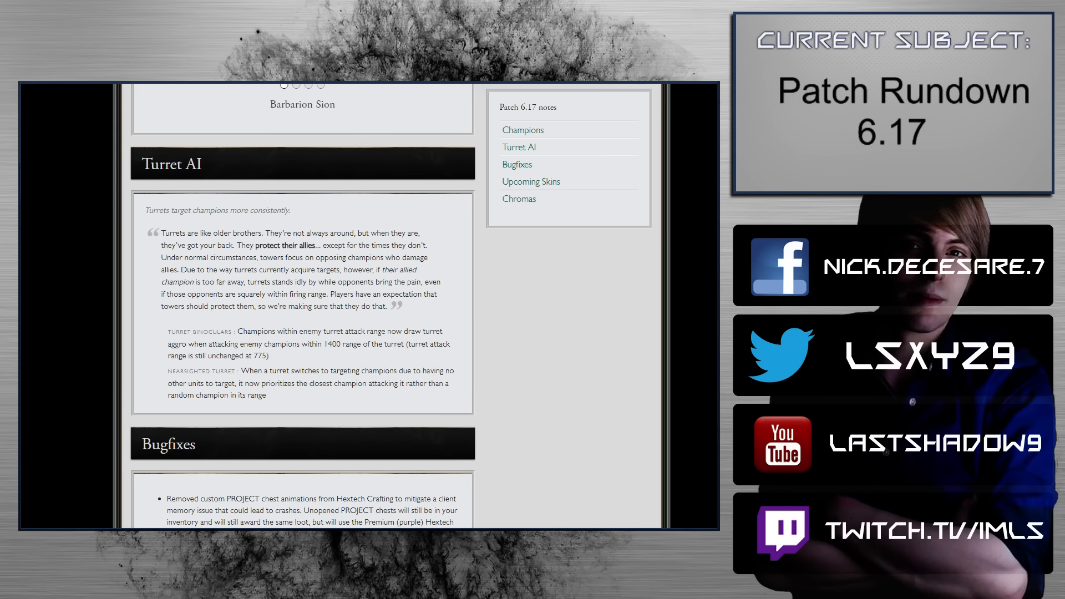
pyautogui.scroll(-3)
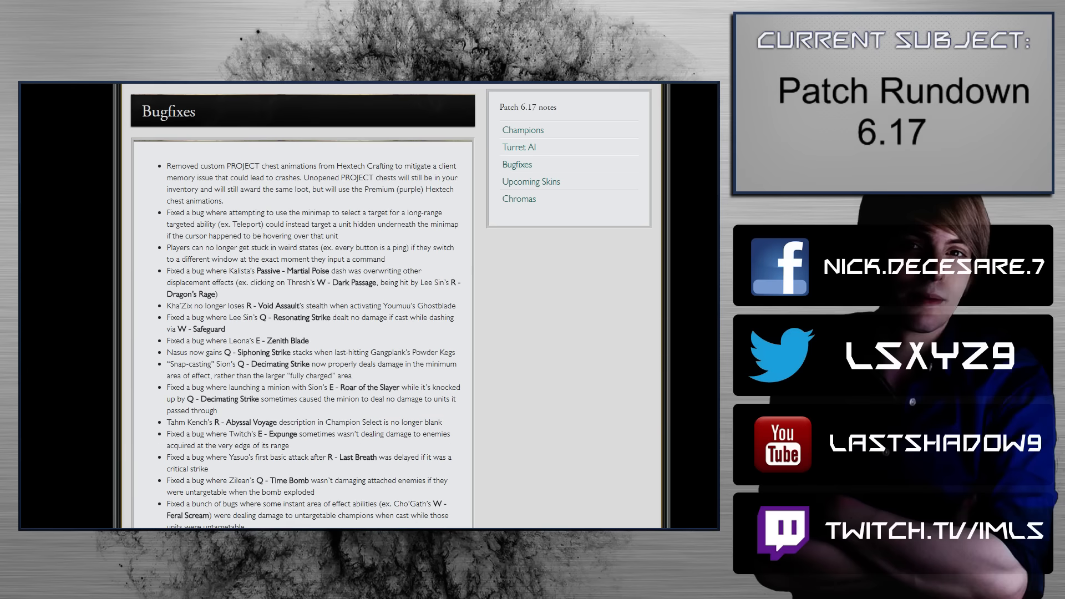
pyautogui.scroll(-3)
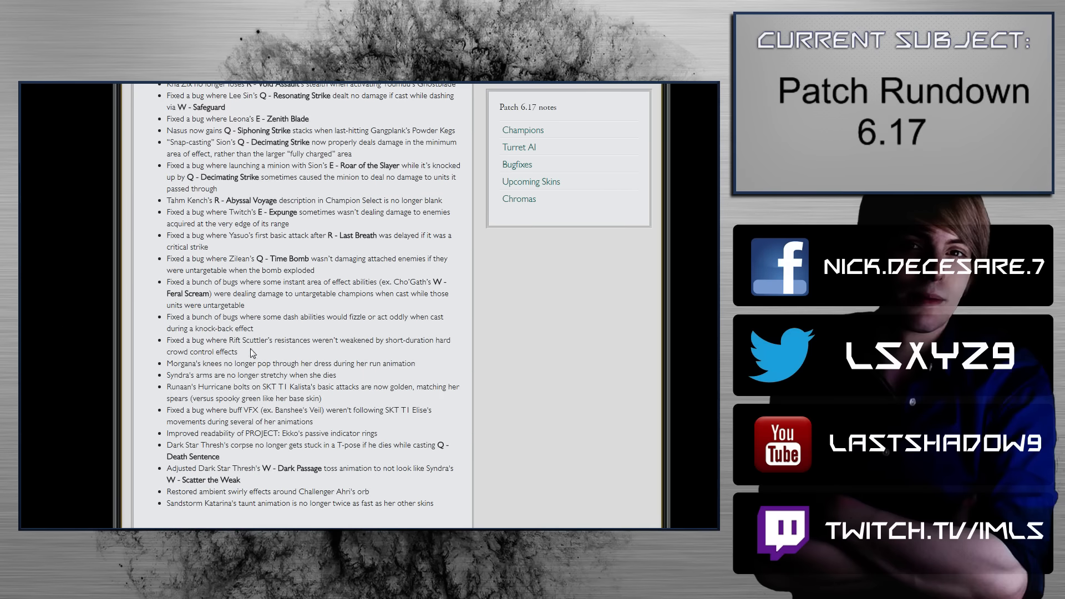
pyautogui.scroll(-3)
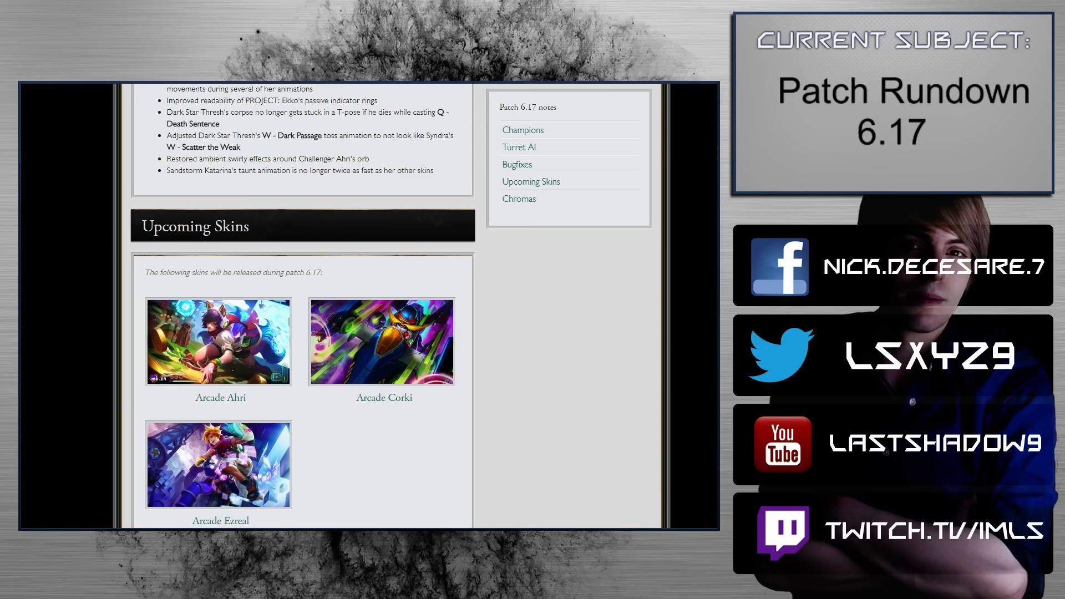
pyautogui.moveTo(246, 502)
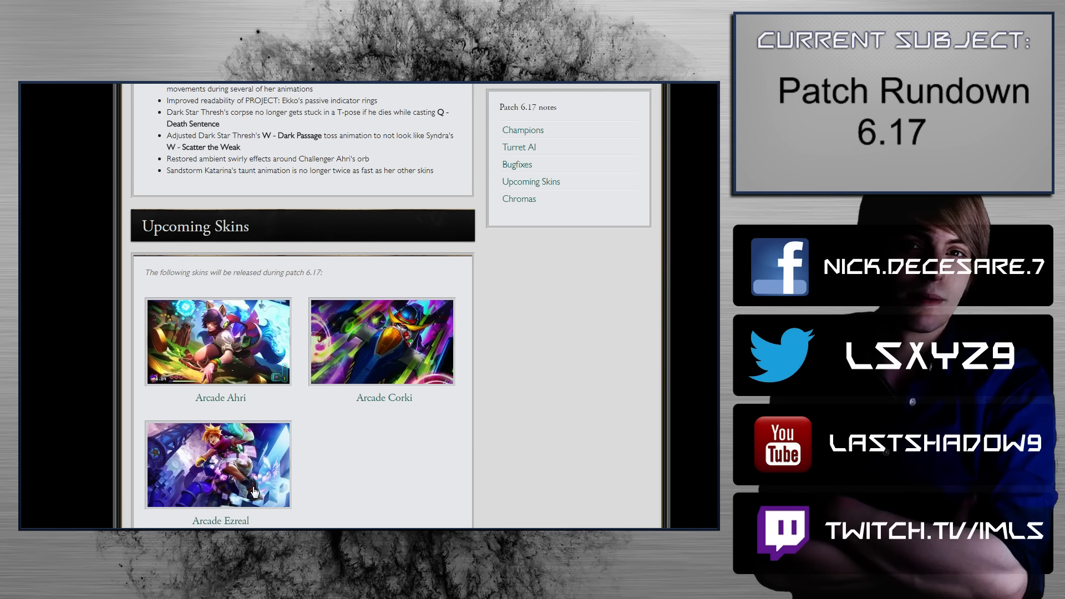
# Scroll to the Chromas list, from Arcade Miss Fortune through Warring Kingdoms Xin Zhao.
pyautogui.scroll(-3)
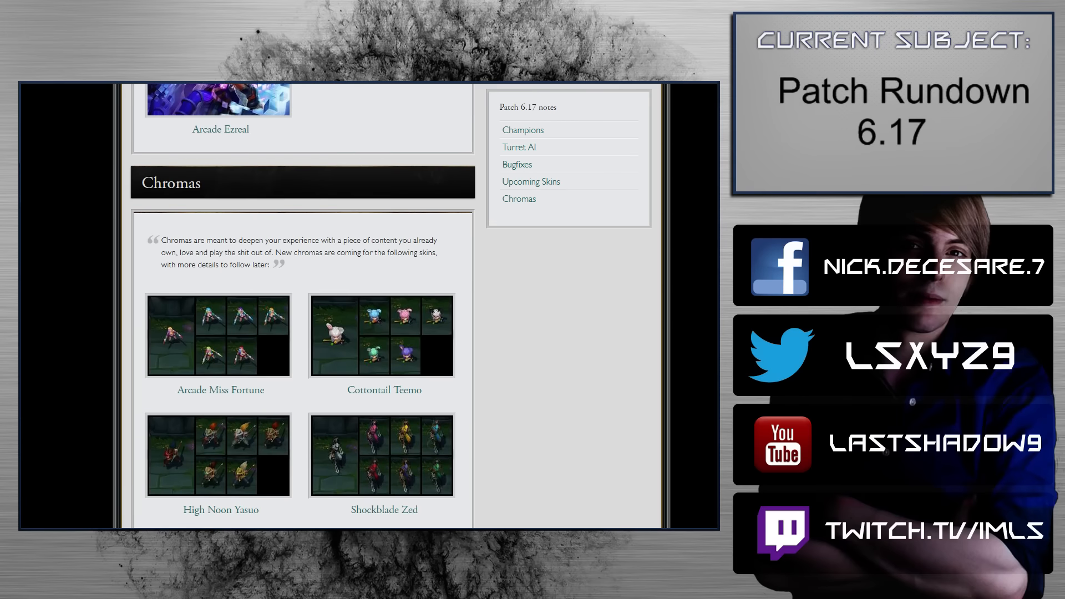
pyautogui.scroll(-3)
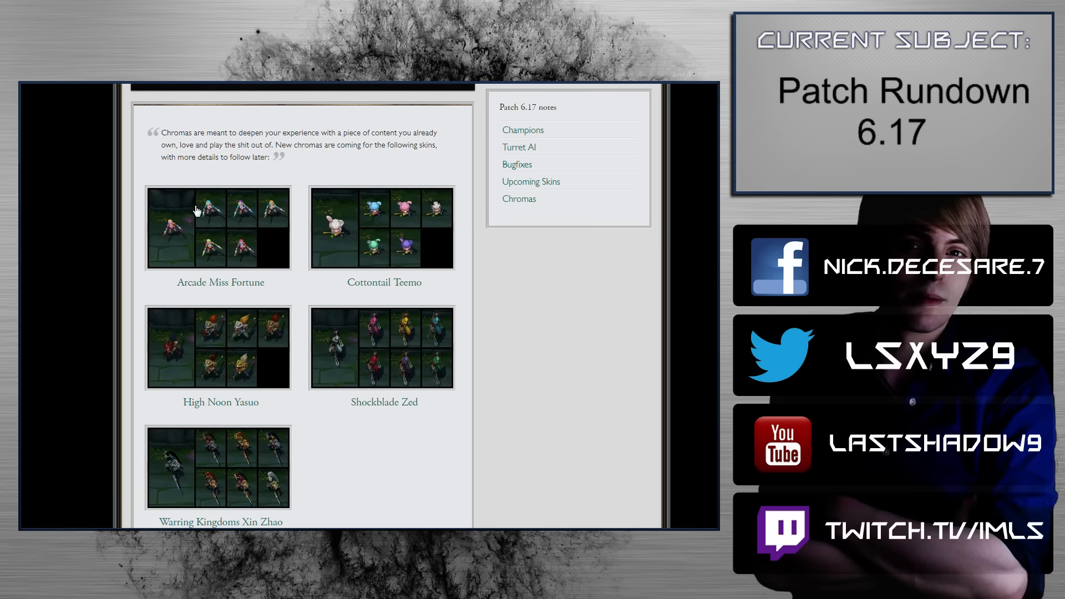
pyautogui.moveTo(398, 260)
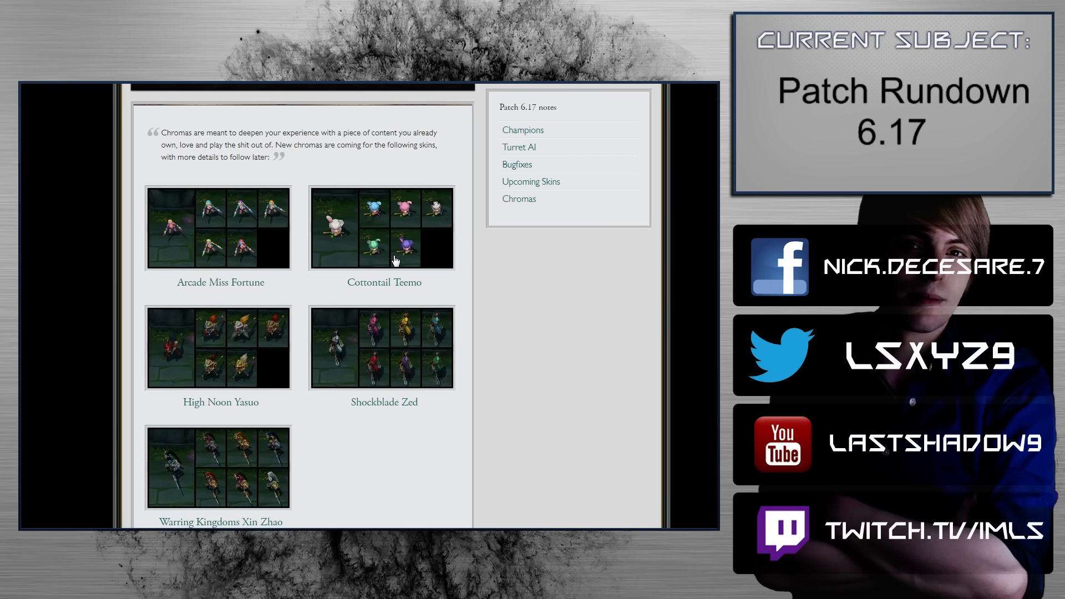
pyautogui.moveTo(402, 253)
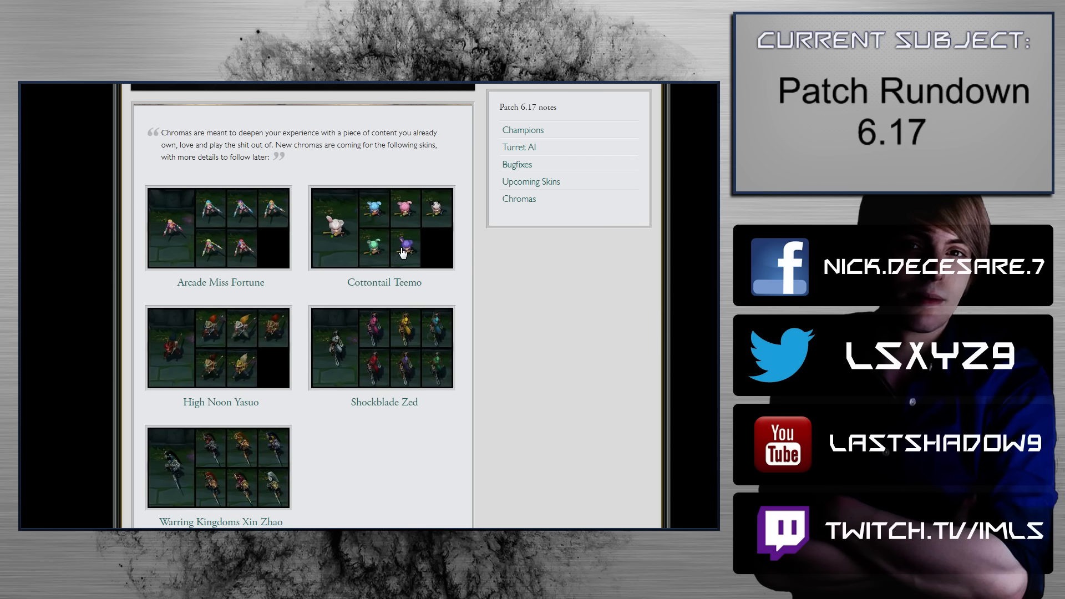